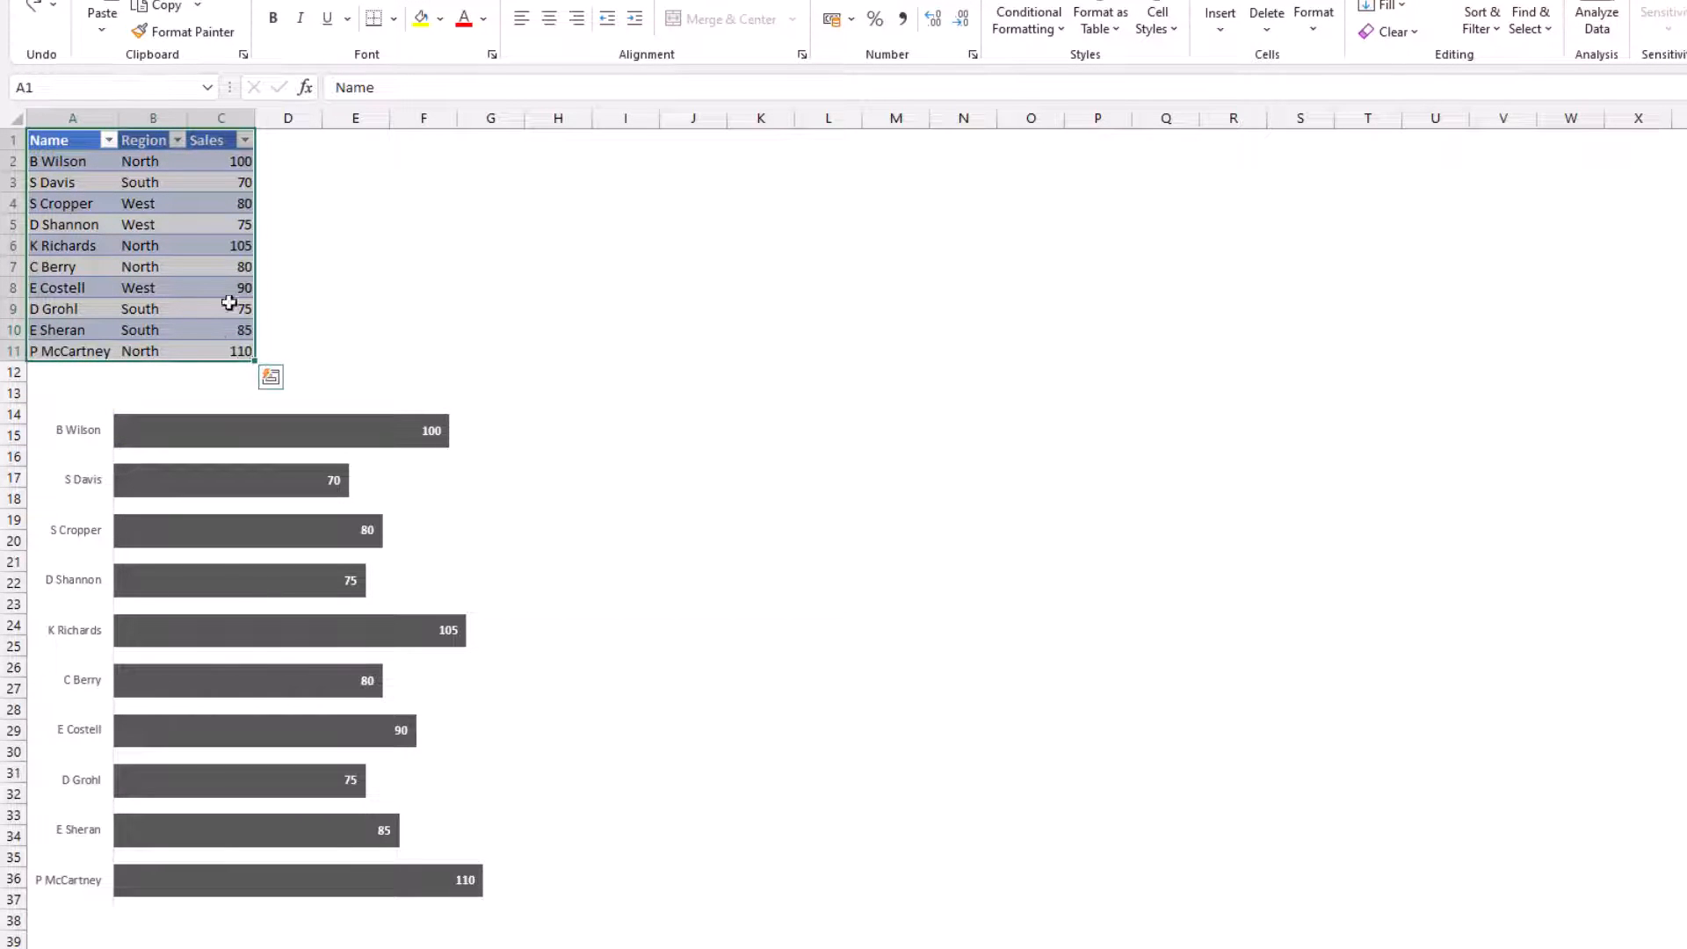
# - Right-click the sales bar chart's plot area to bring up its shortcut menu
pyautogui.click(143, 140)
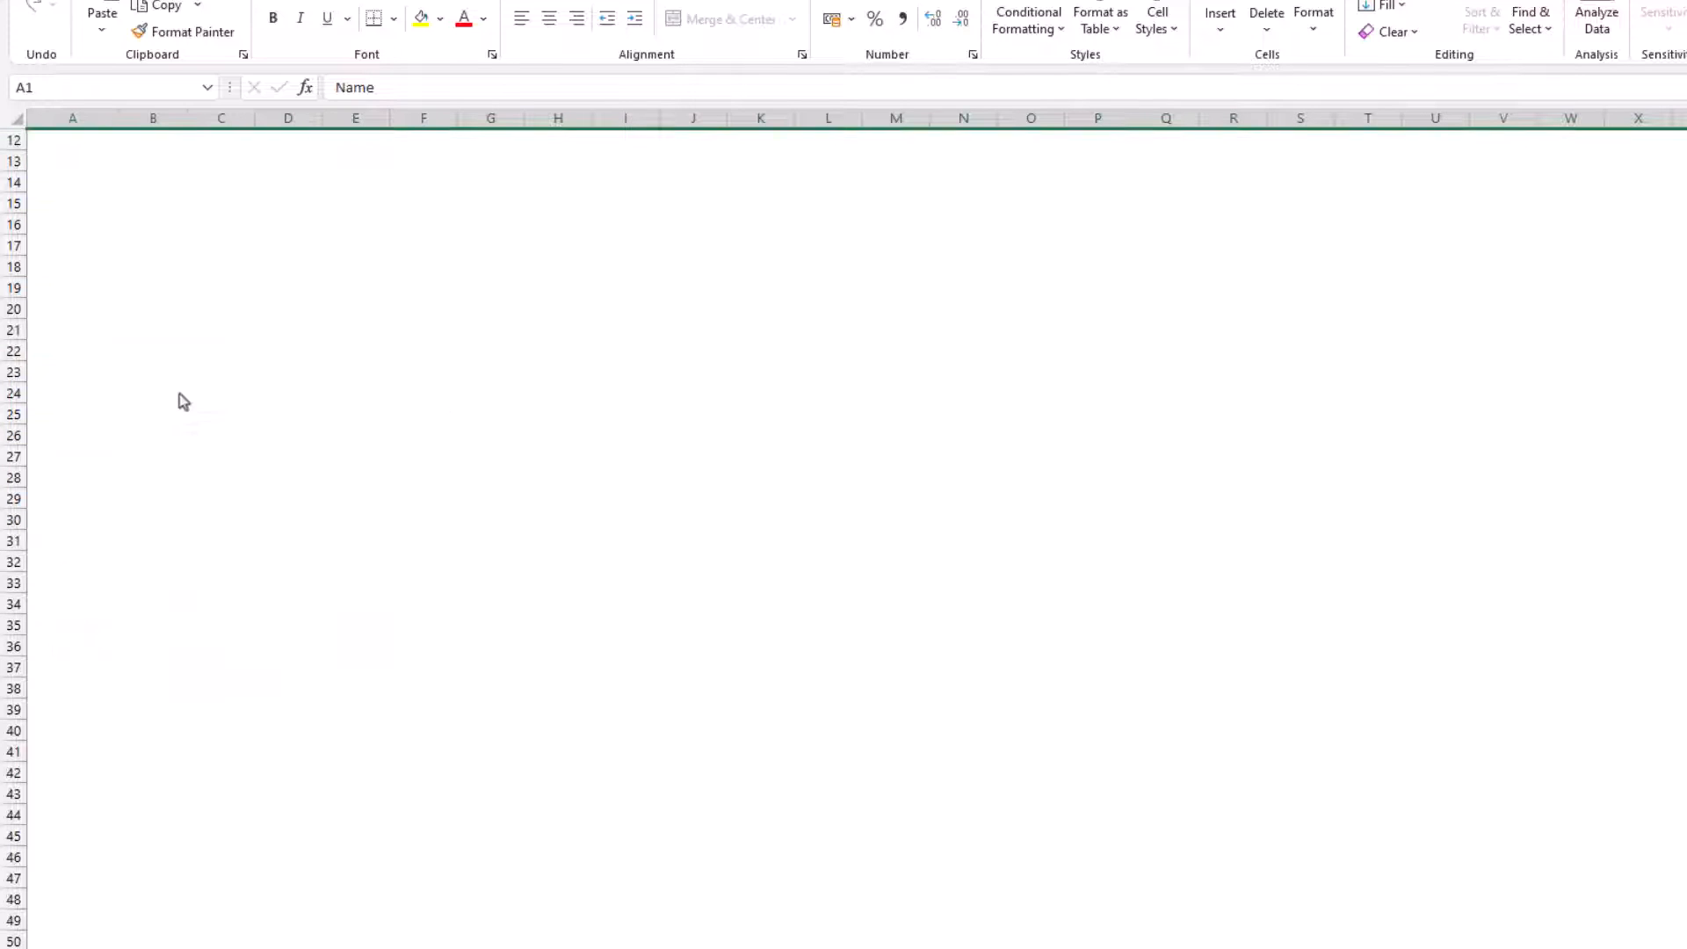
pyautogui.moveTo(181, 401)
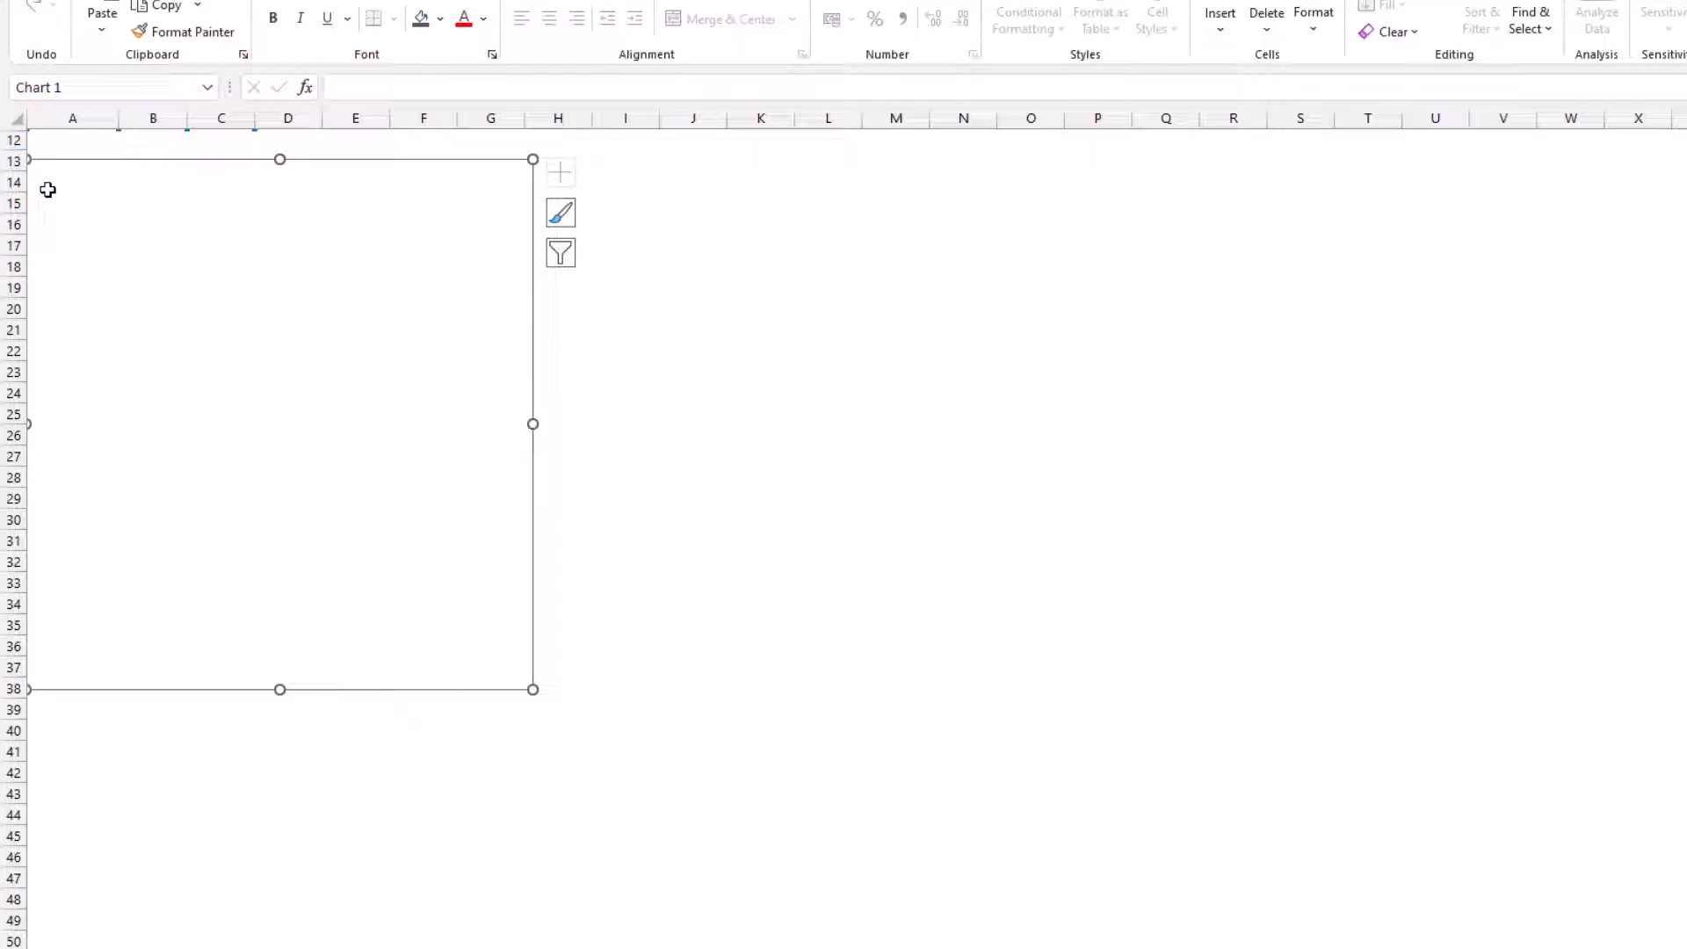
pyautogui.moveTo(478, 373)
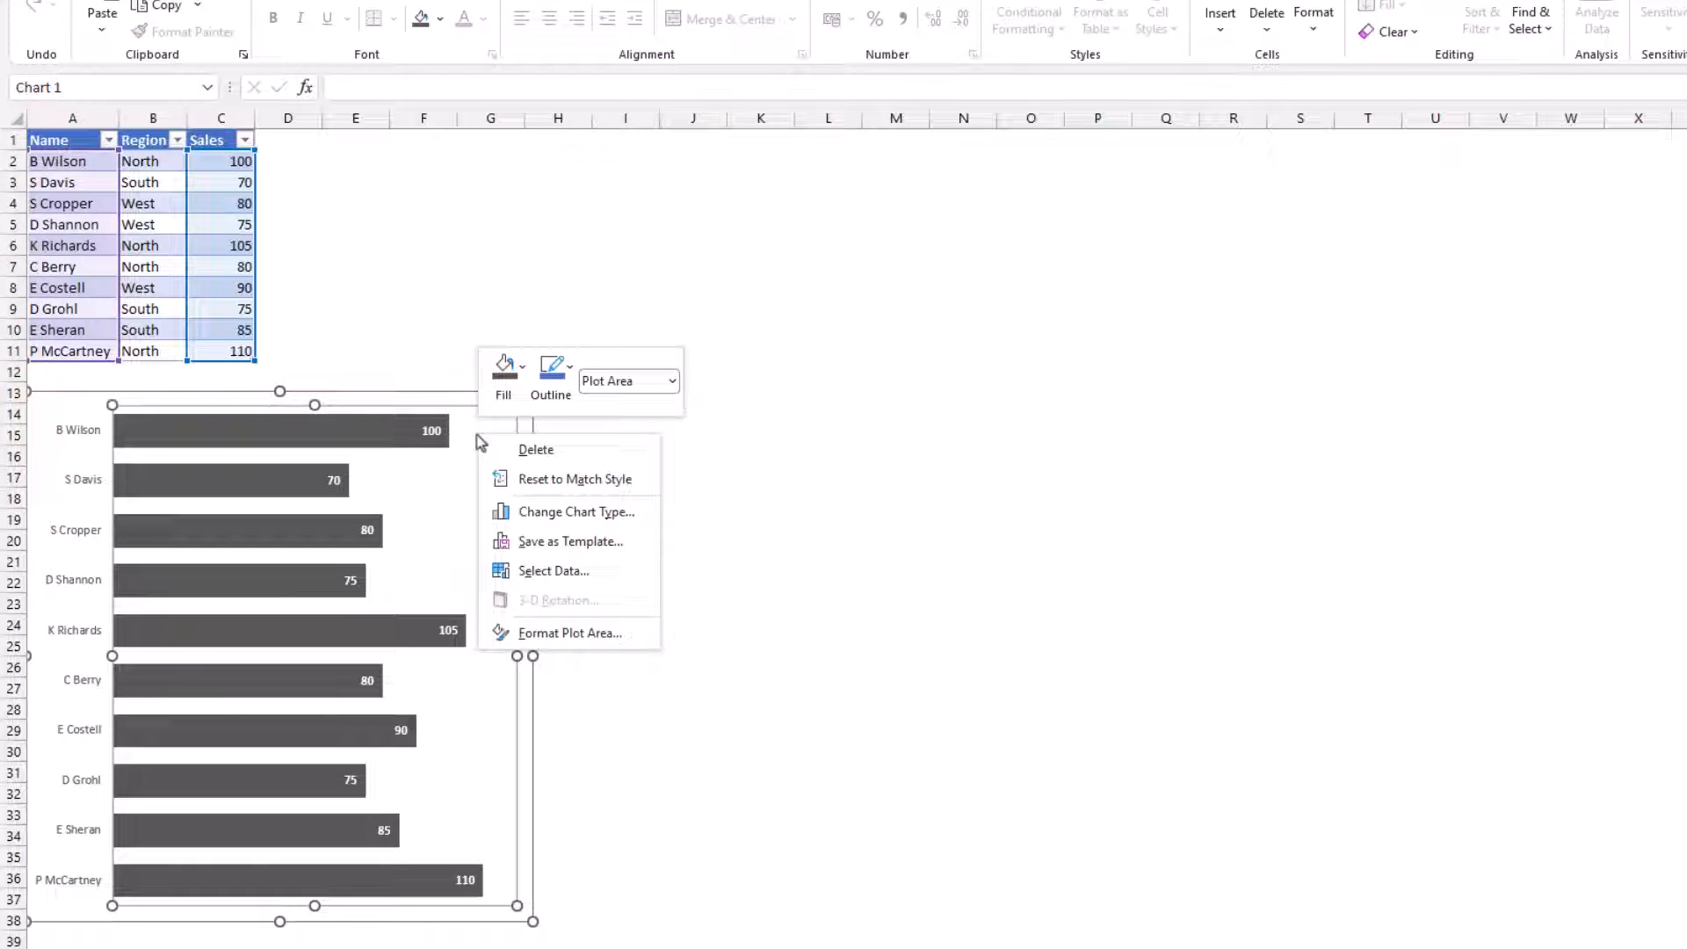
pyautogui.moveTo(479, 489)
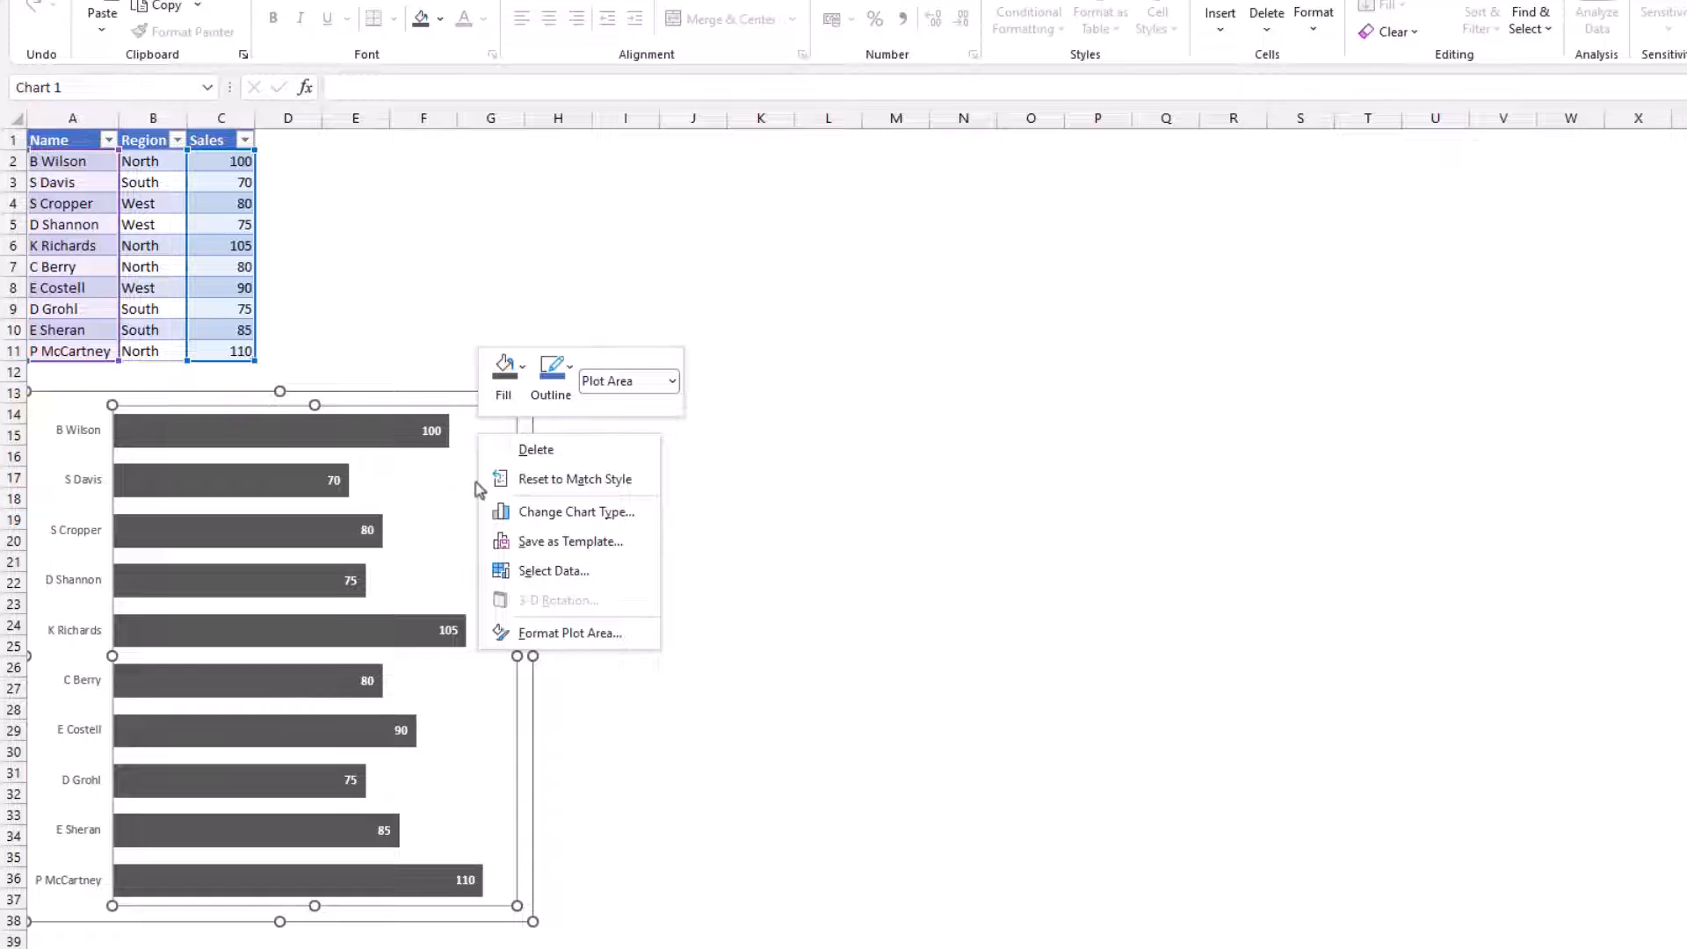
# - In Select Data's Hidden and Empty Cells, enable Show data in hidden rows and columns
pyautogui.click(552, 571)
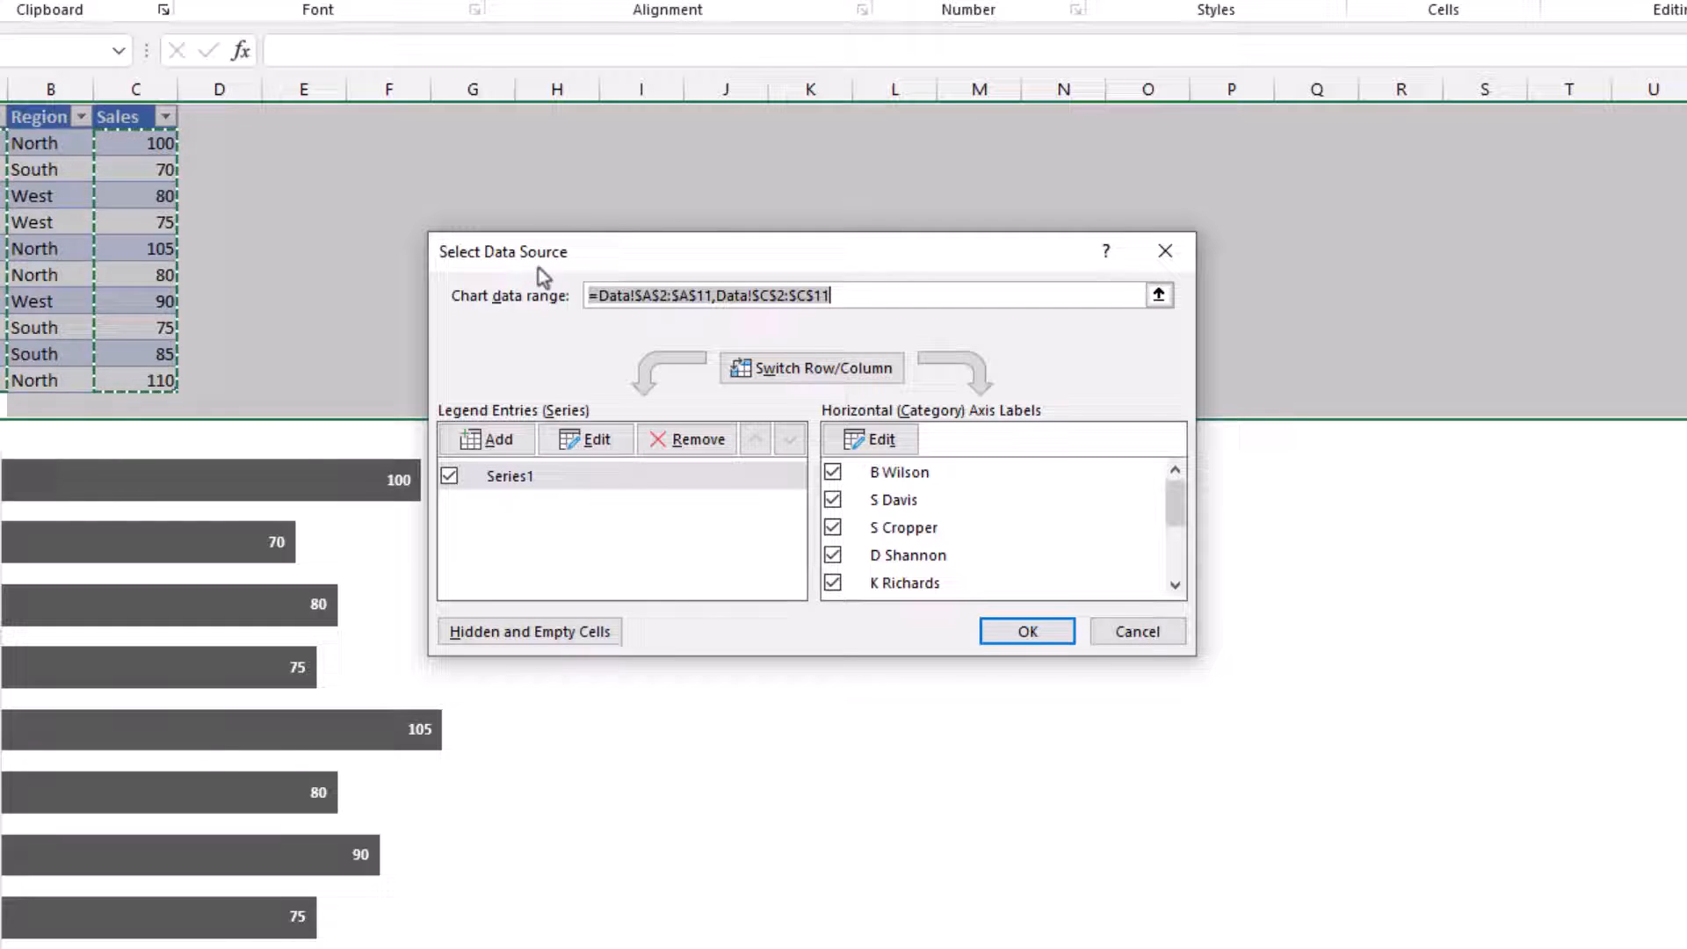
pyautogui.moveTo(528, 632)
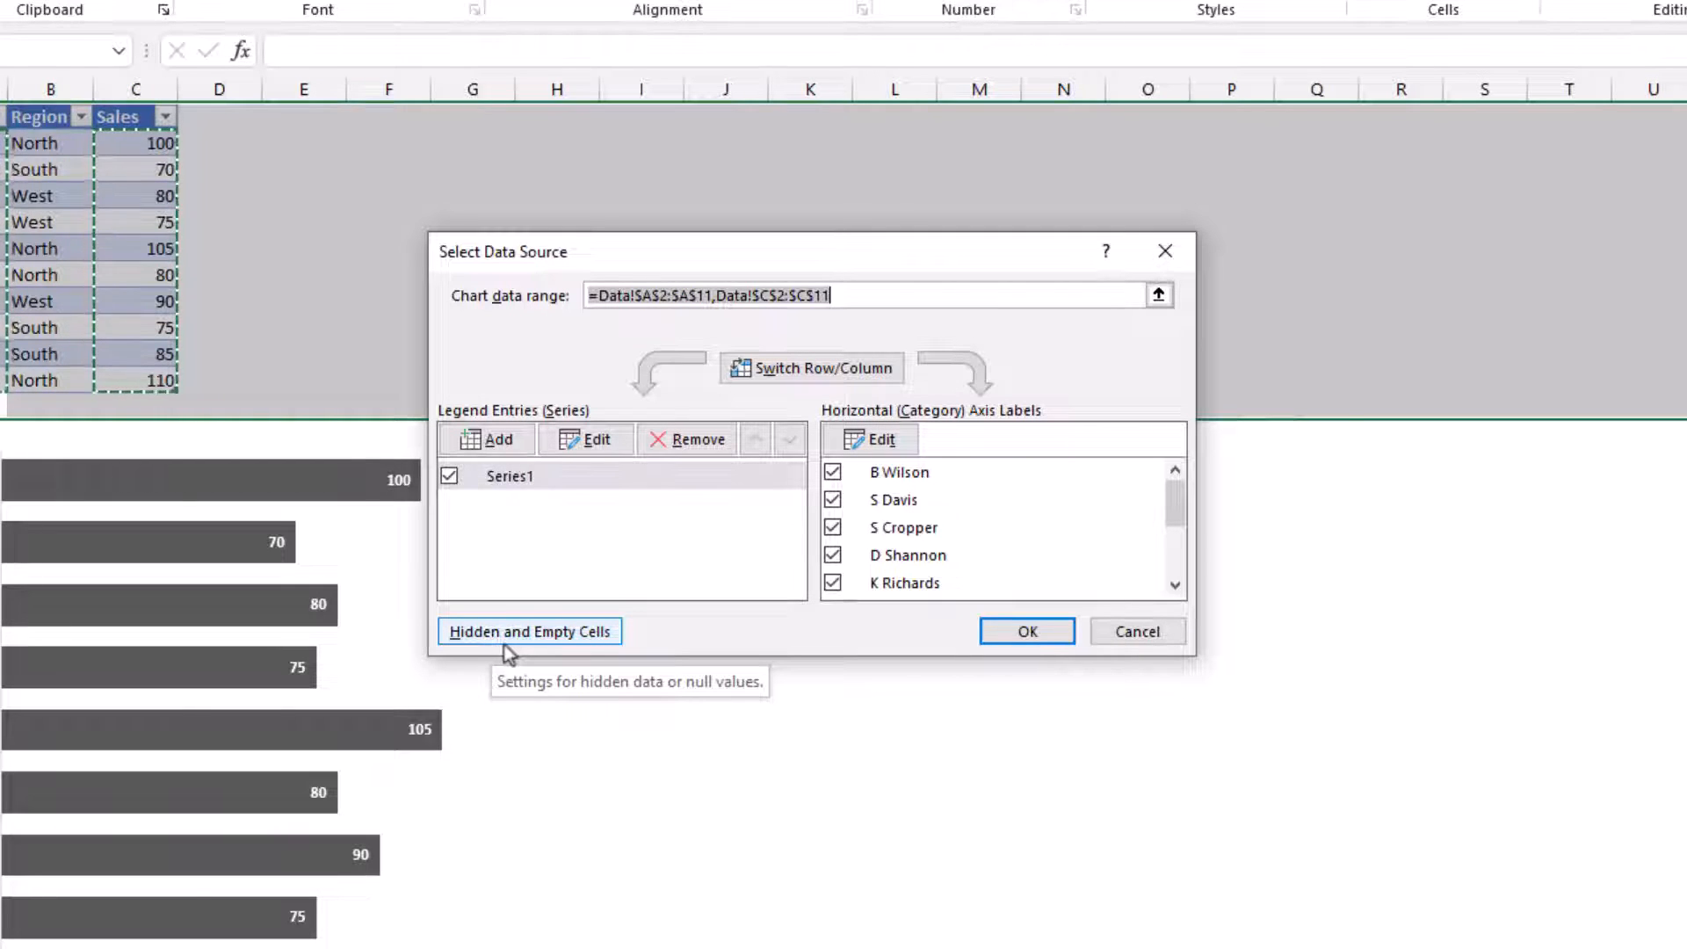
pyautogui.click(528, 631)
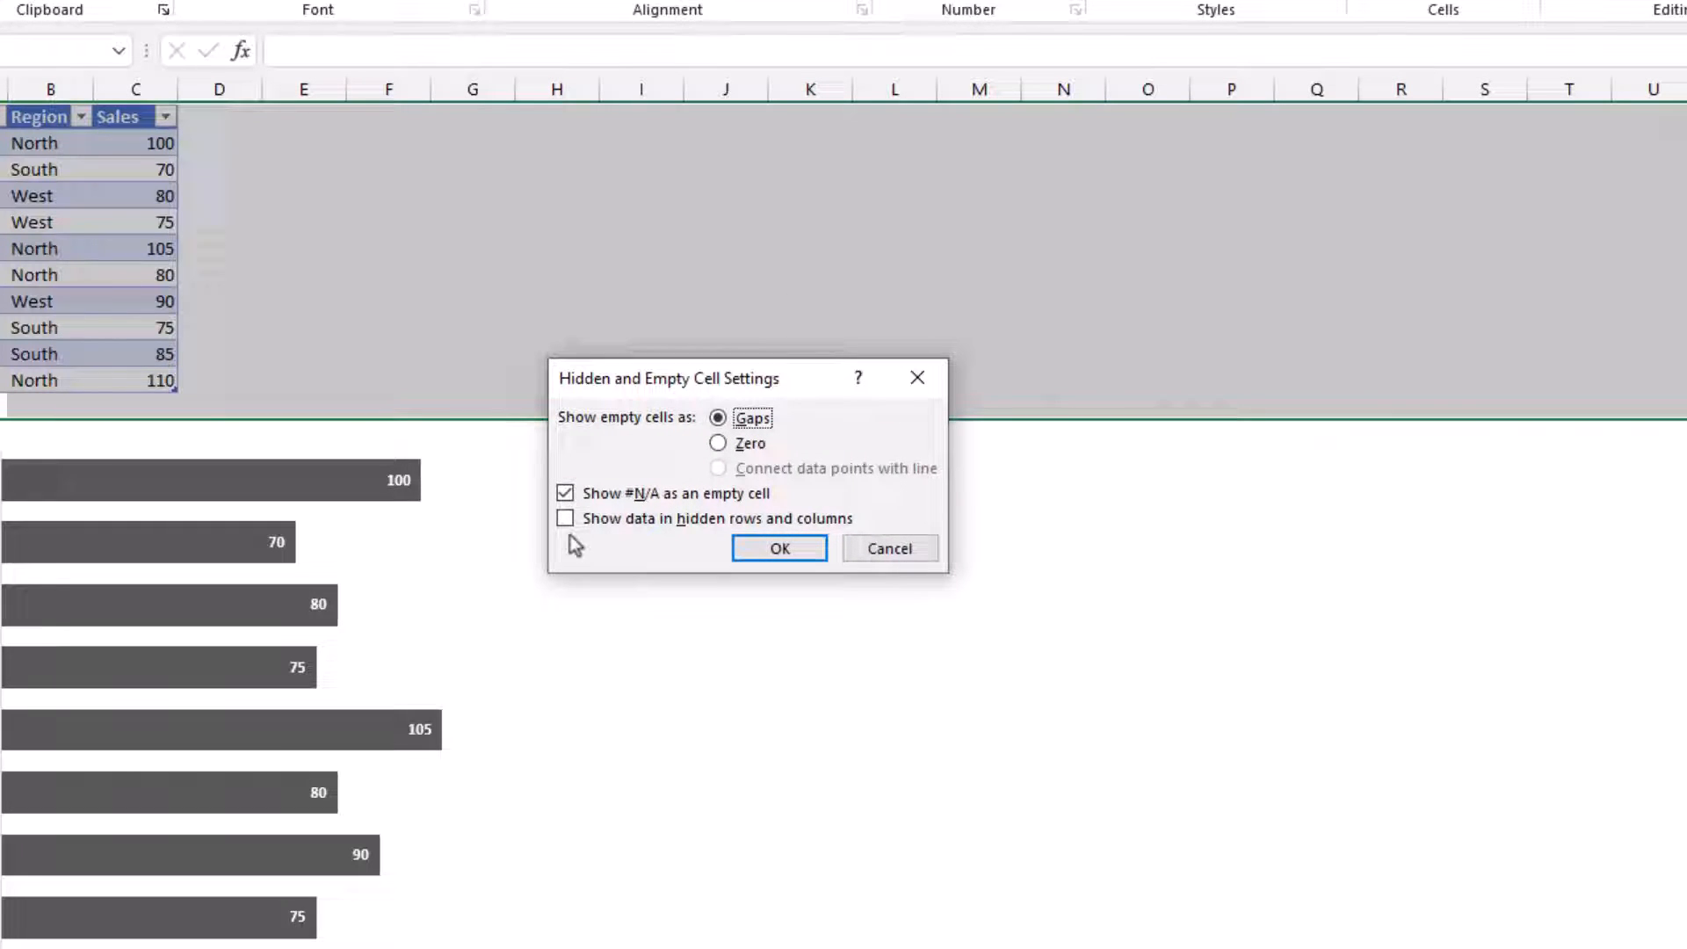
pyautogui.click(565, 517)
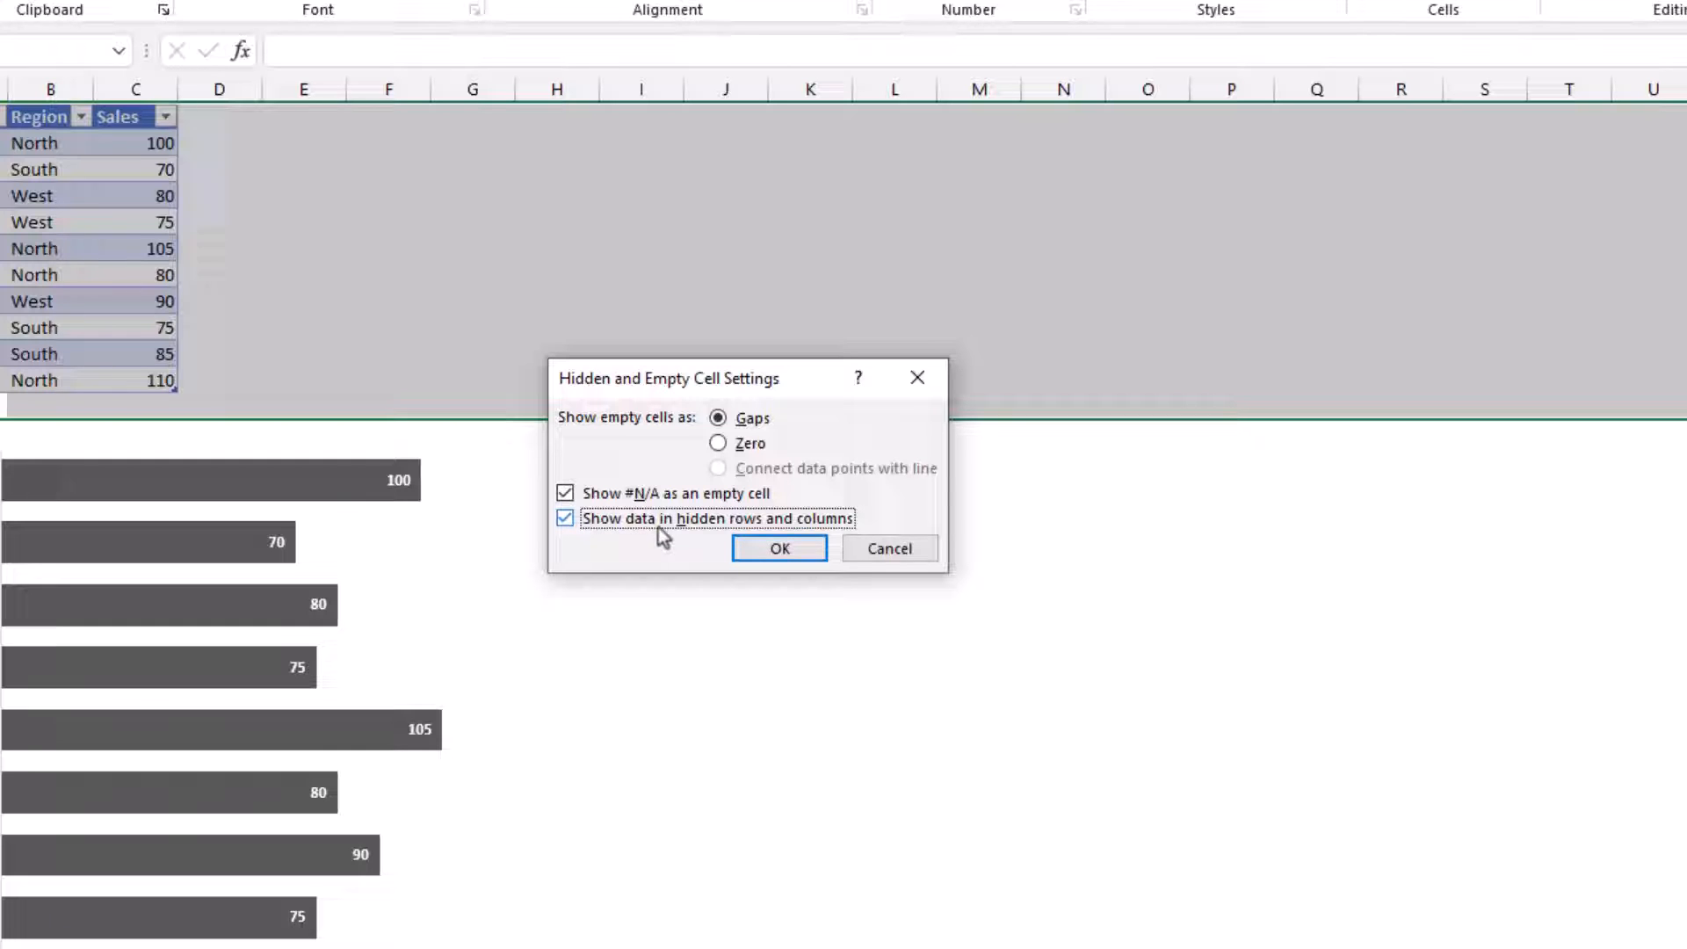
pyautogui.click(779, 548)
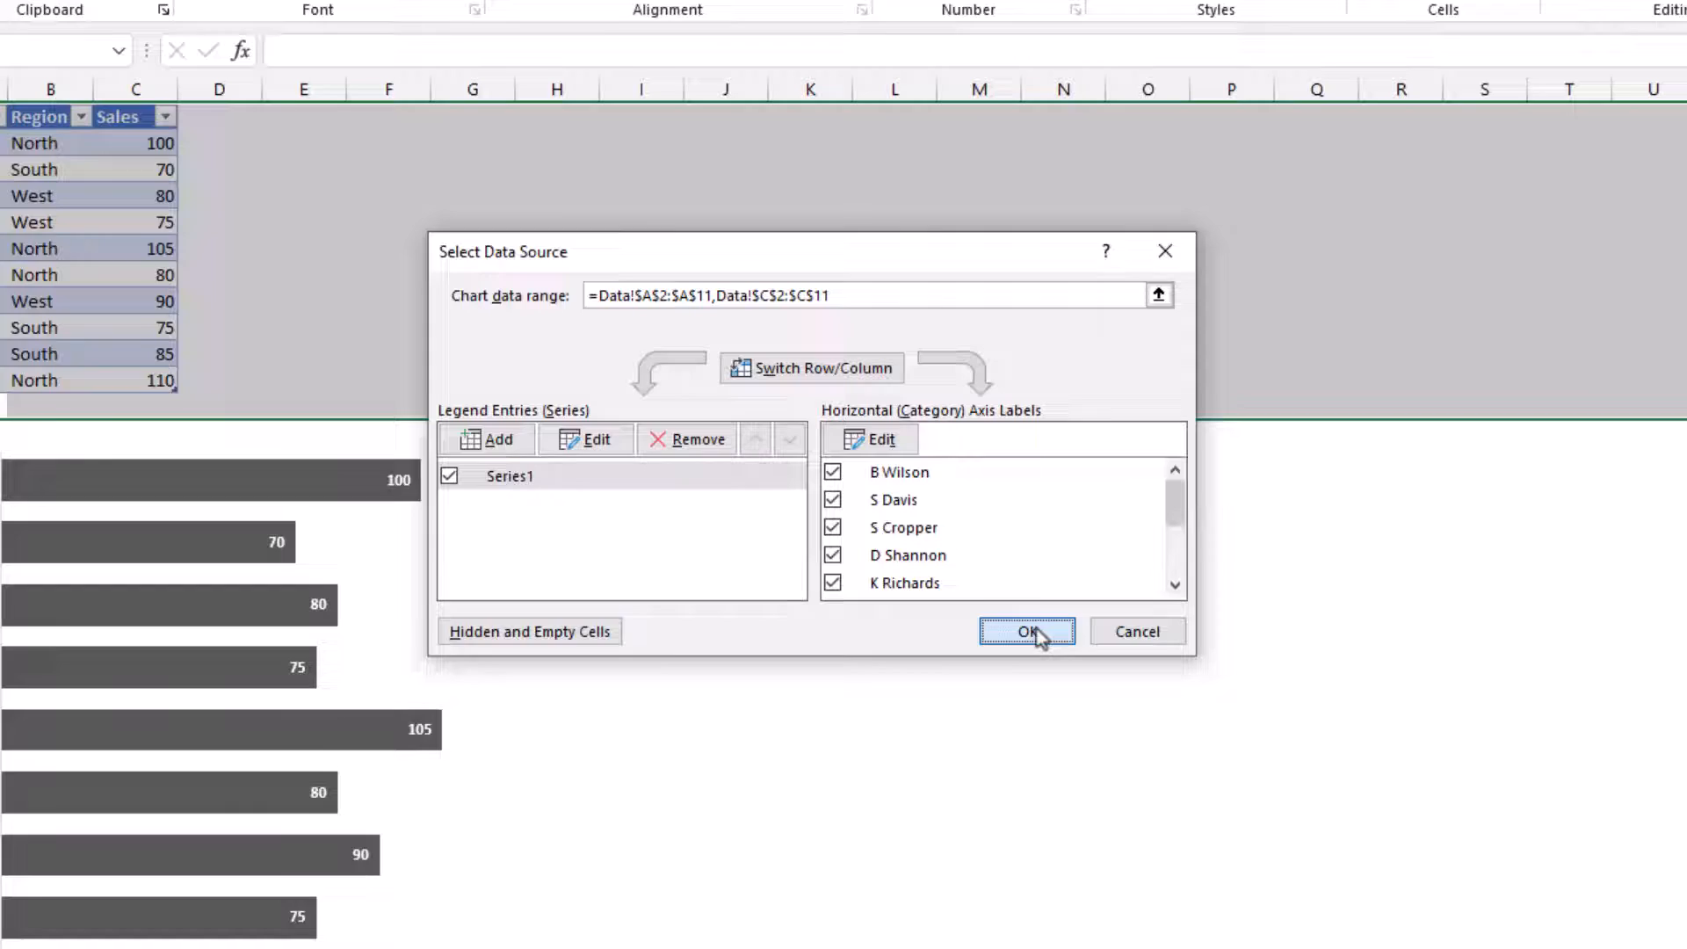
pyautogui.click(1026, 632)
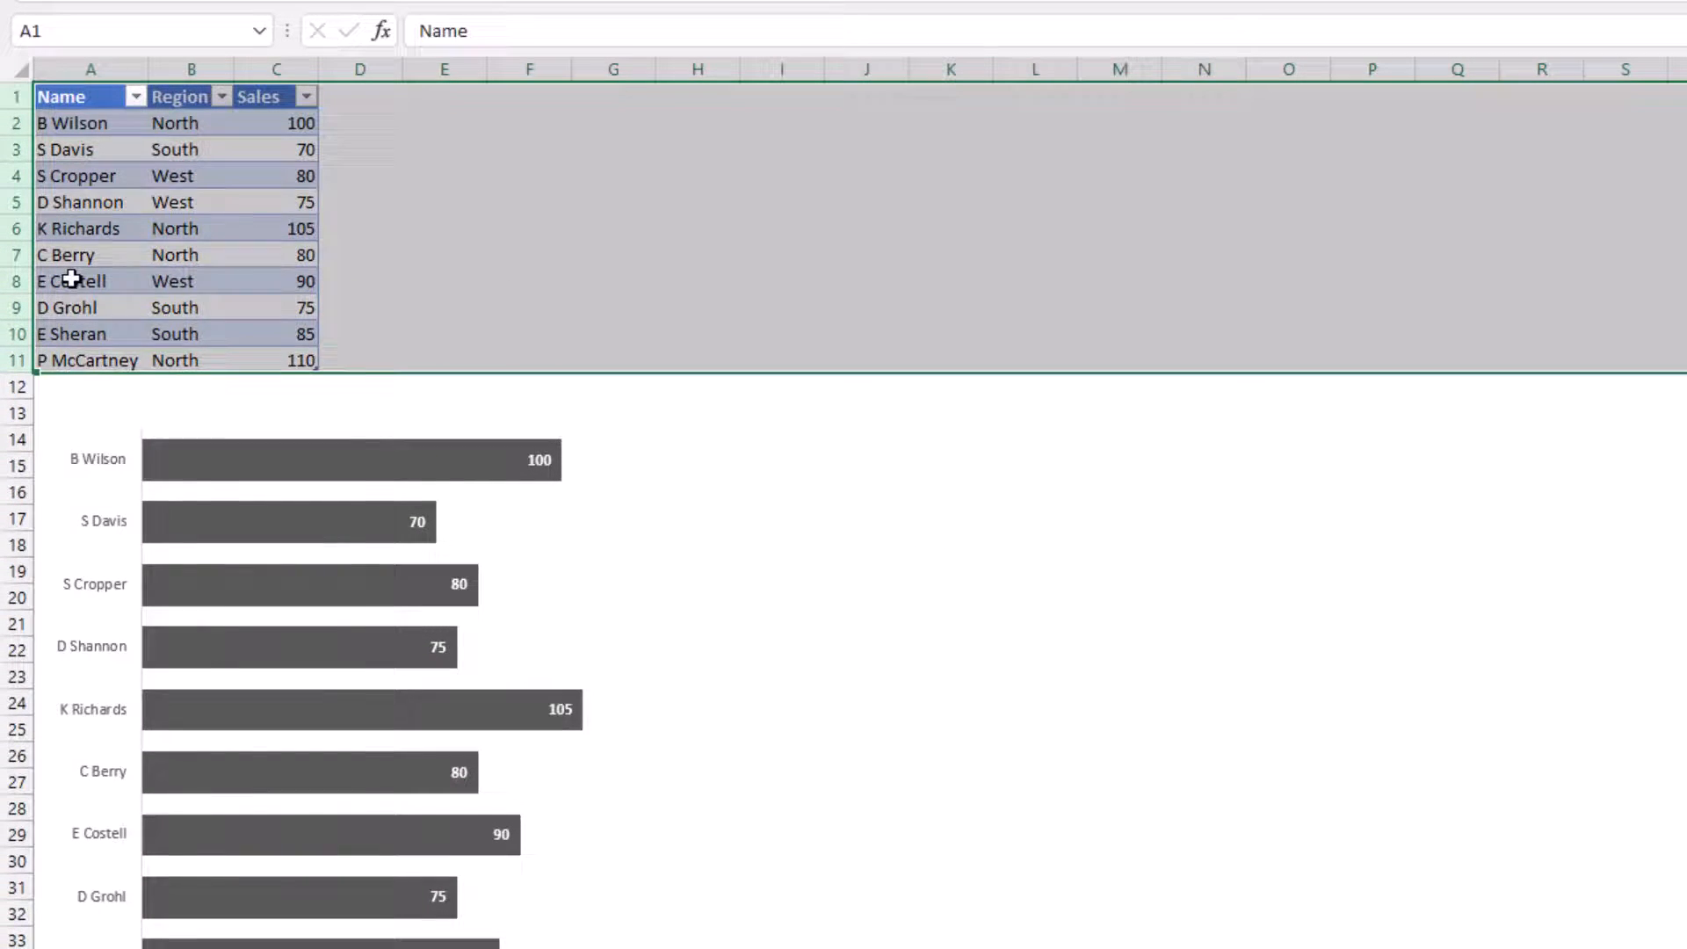
pyautogui.scroll(-3)
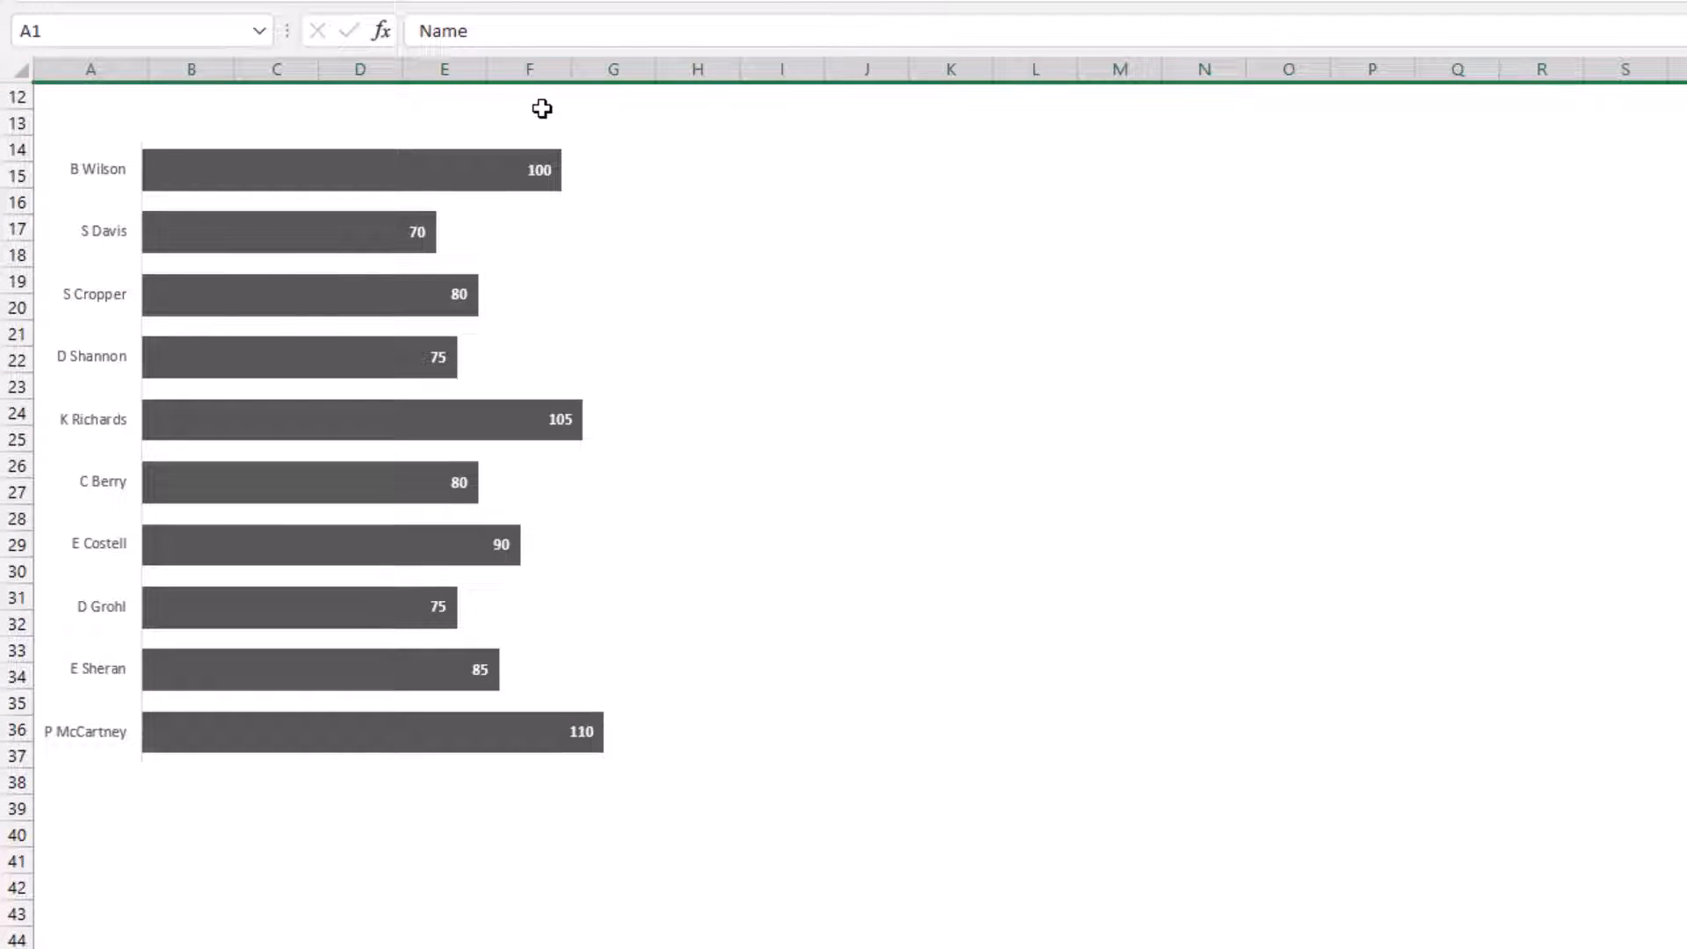
pyautogui.moveTo(535, 97)
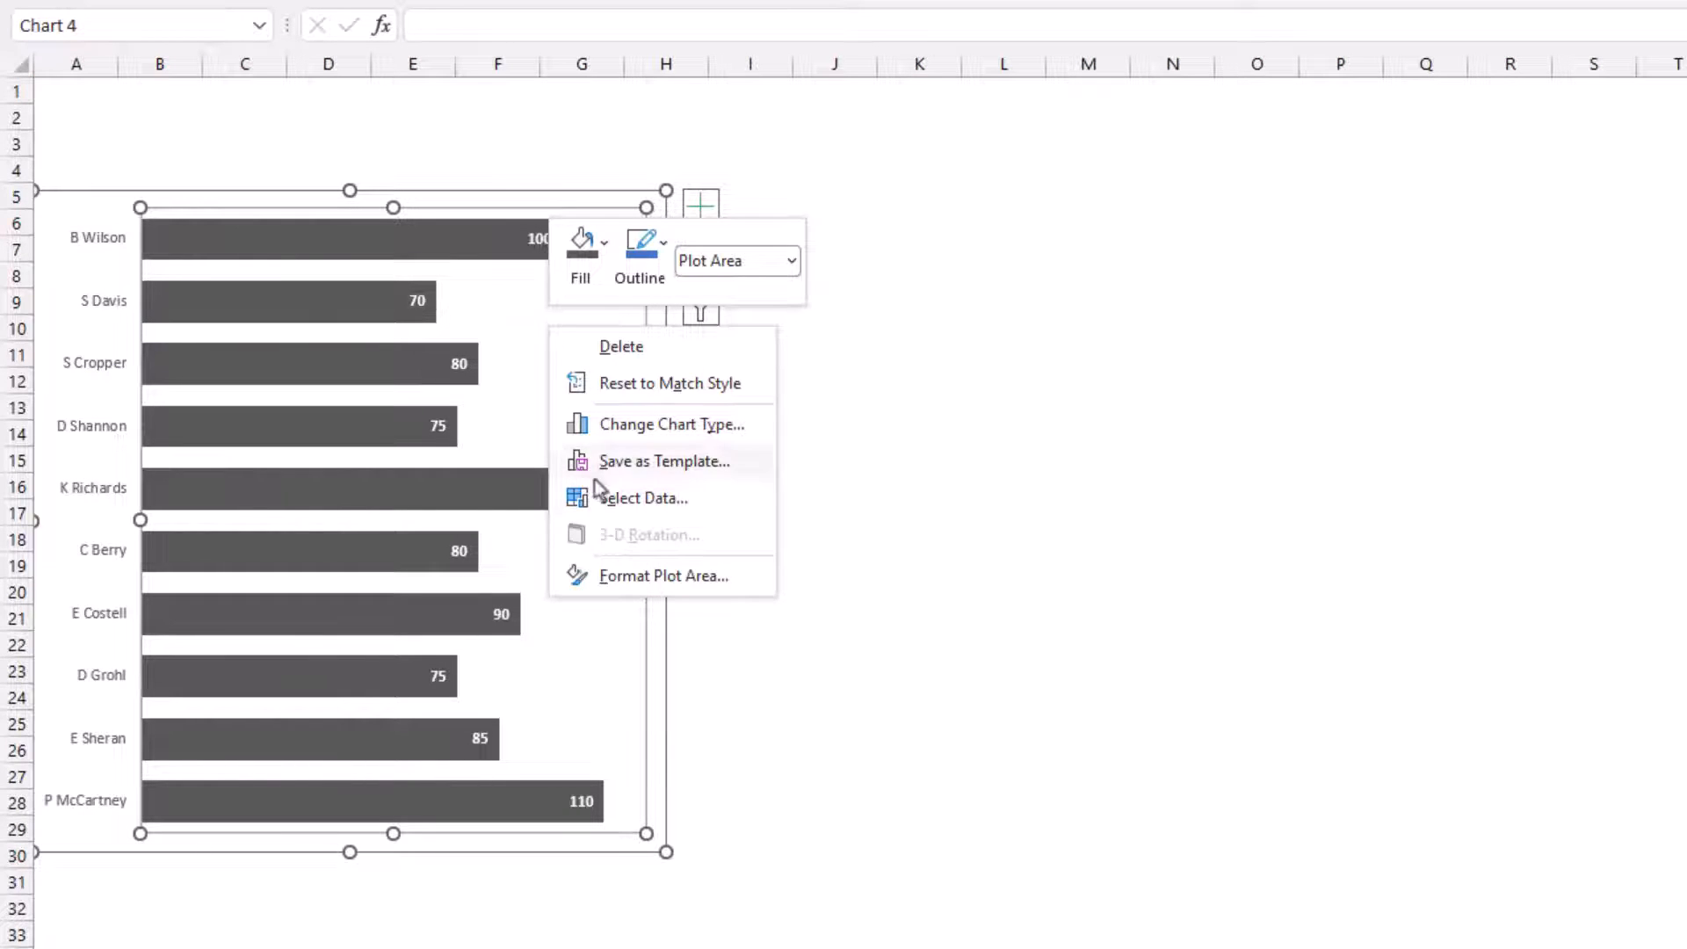
# - In Chart 4's Hidden and Empty Cells settings, untick Show data in hidden rows and columns
pyautogui.click(642, 498)
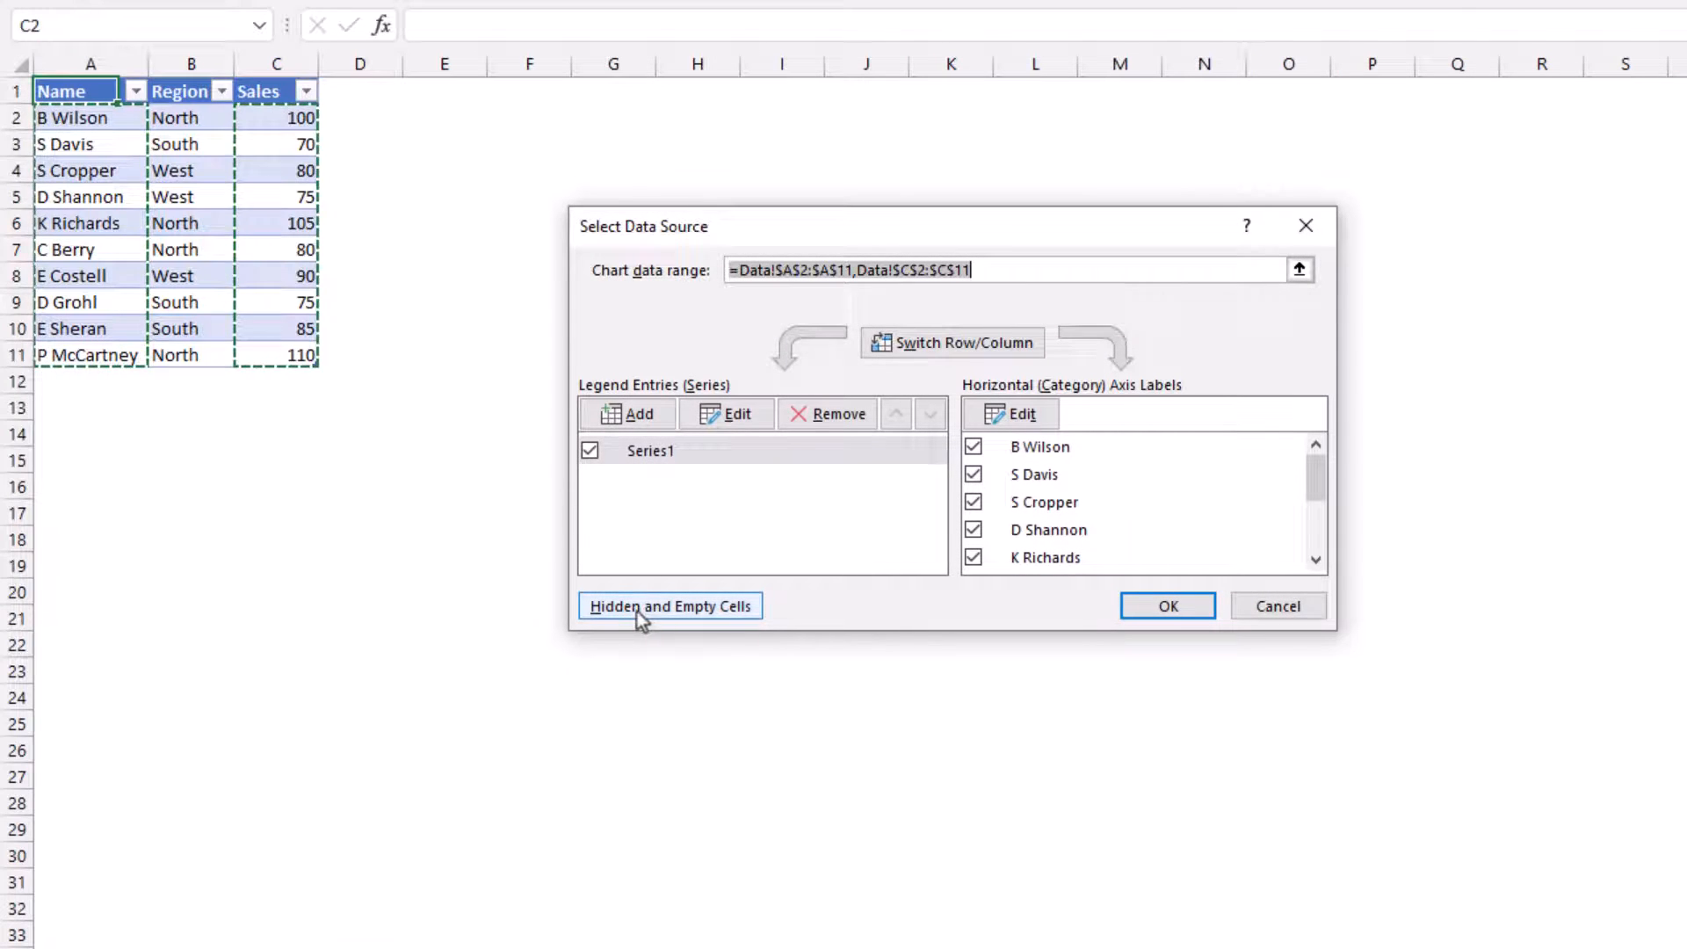
pyautogui.click(668, 604)
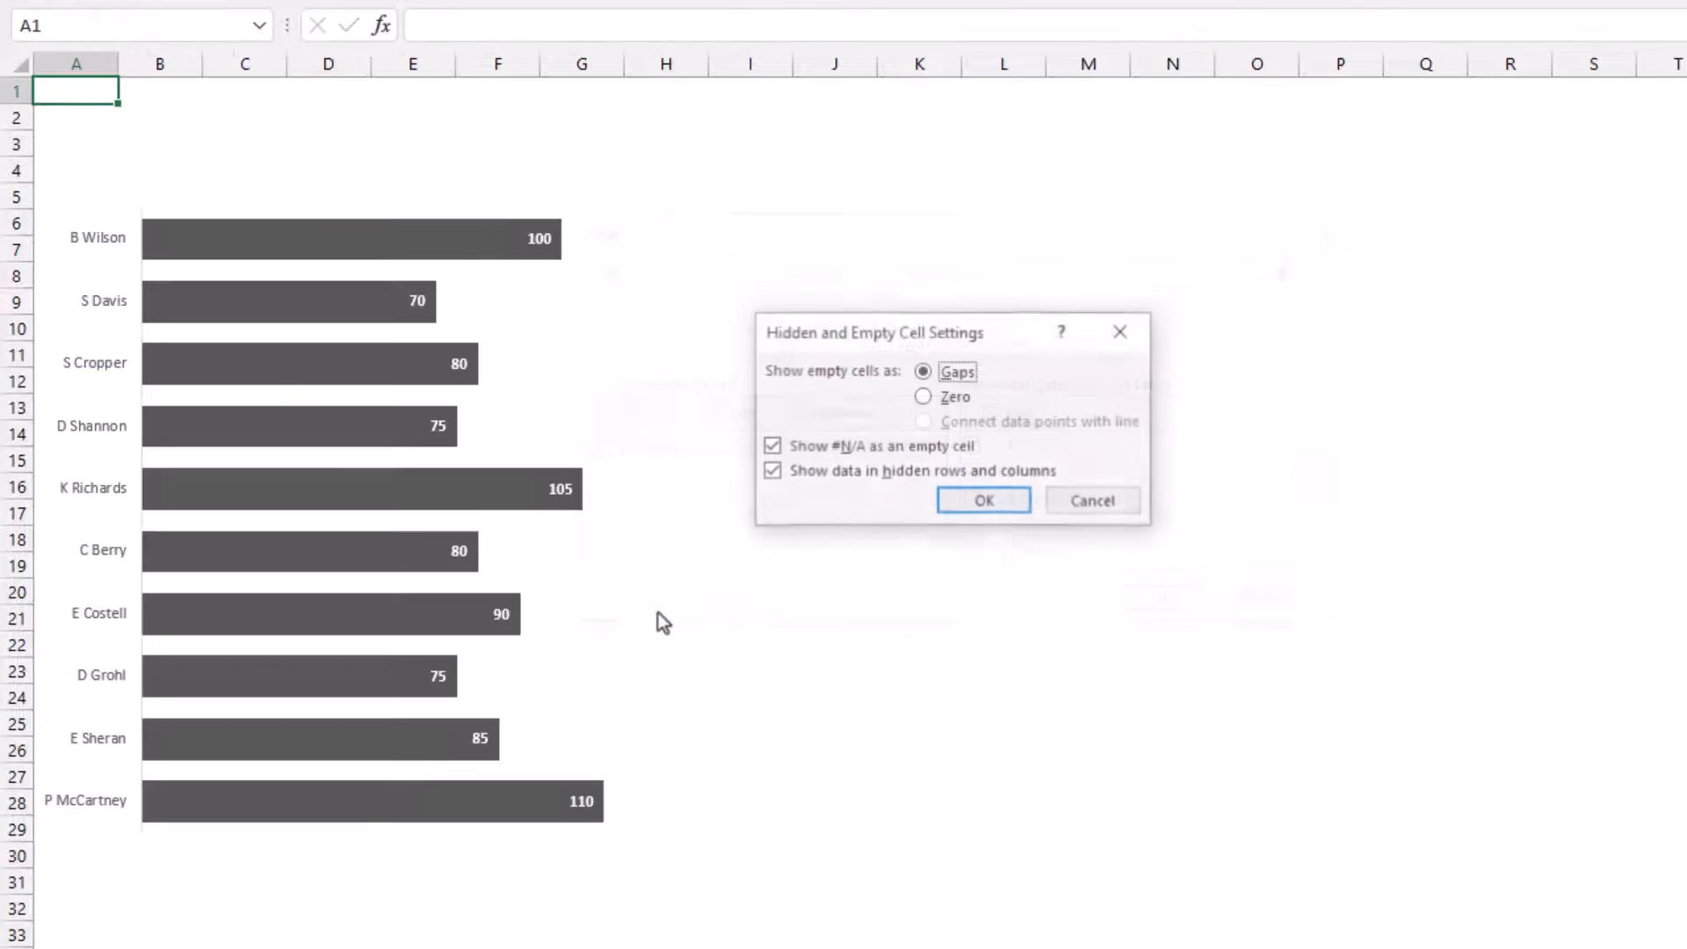
pyautogui.click(772, 470)
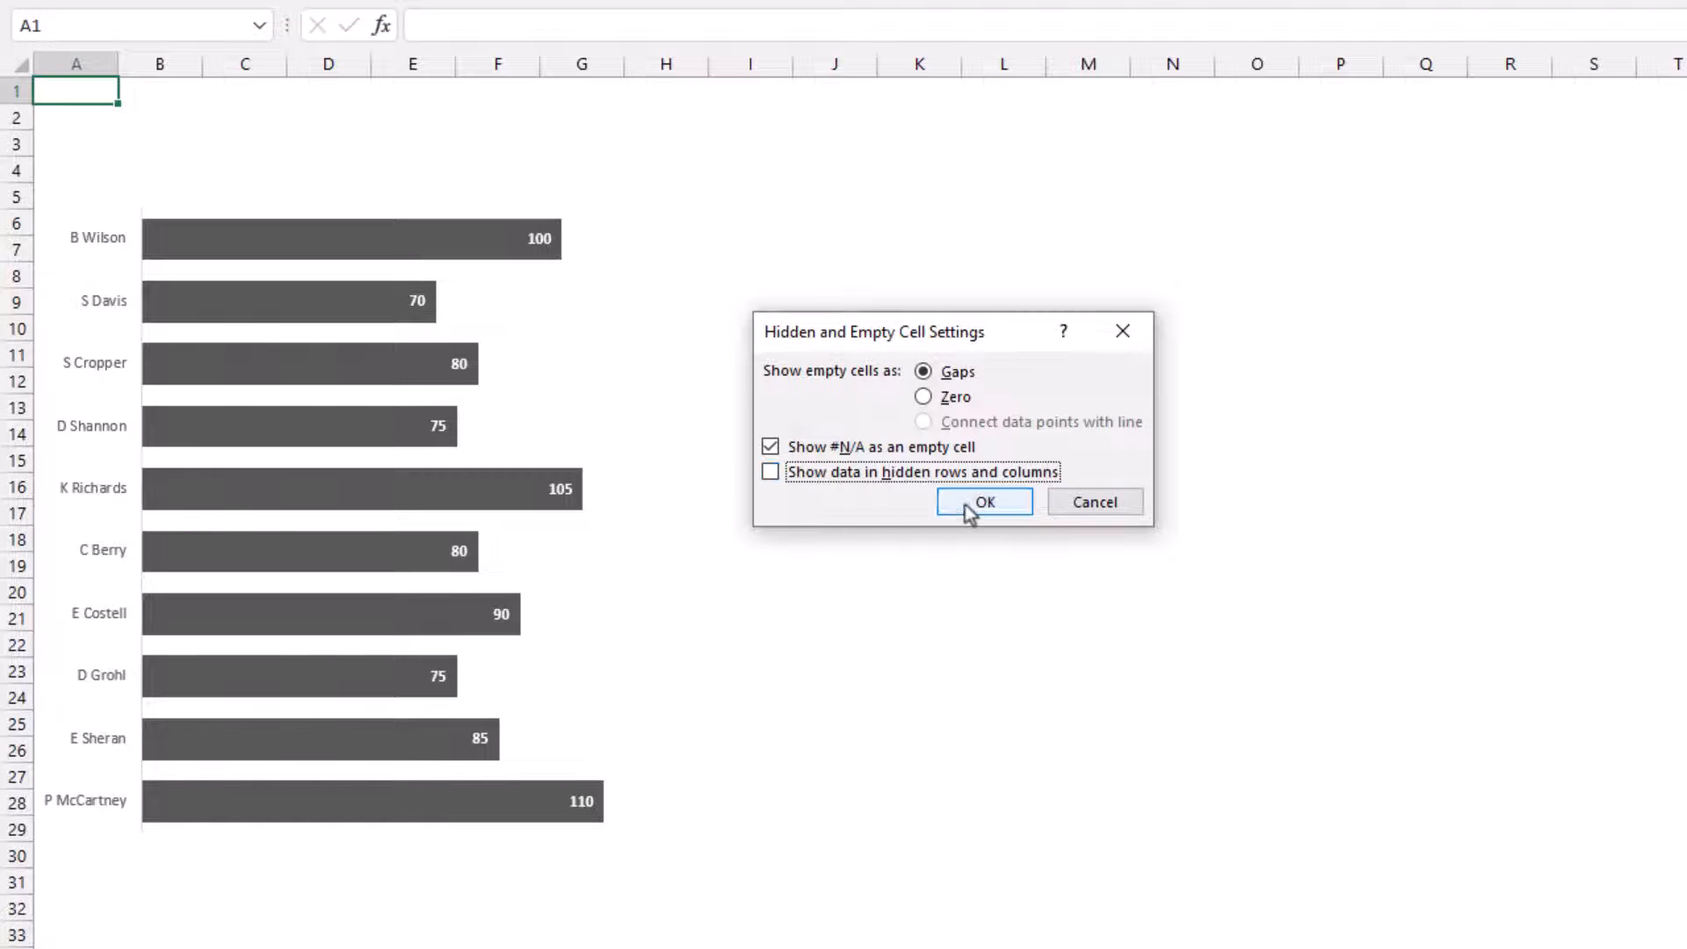
pyautogui.click(983, 502)
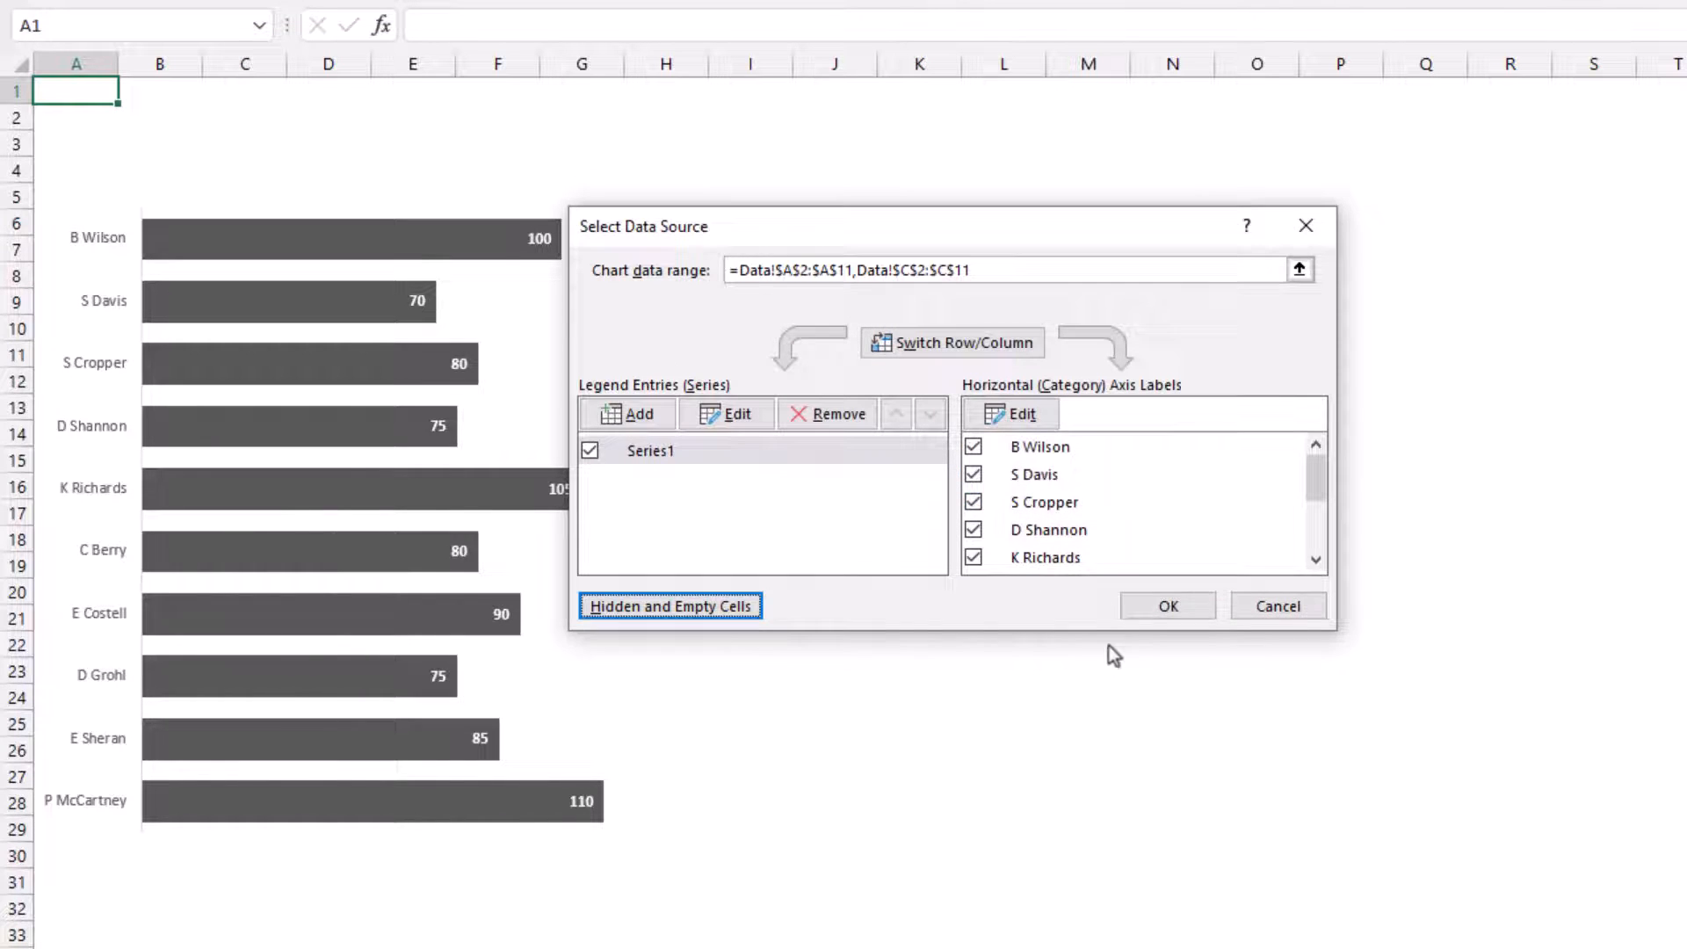
pyautogui.click(1165, 605)
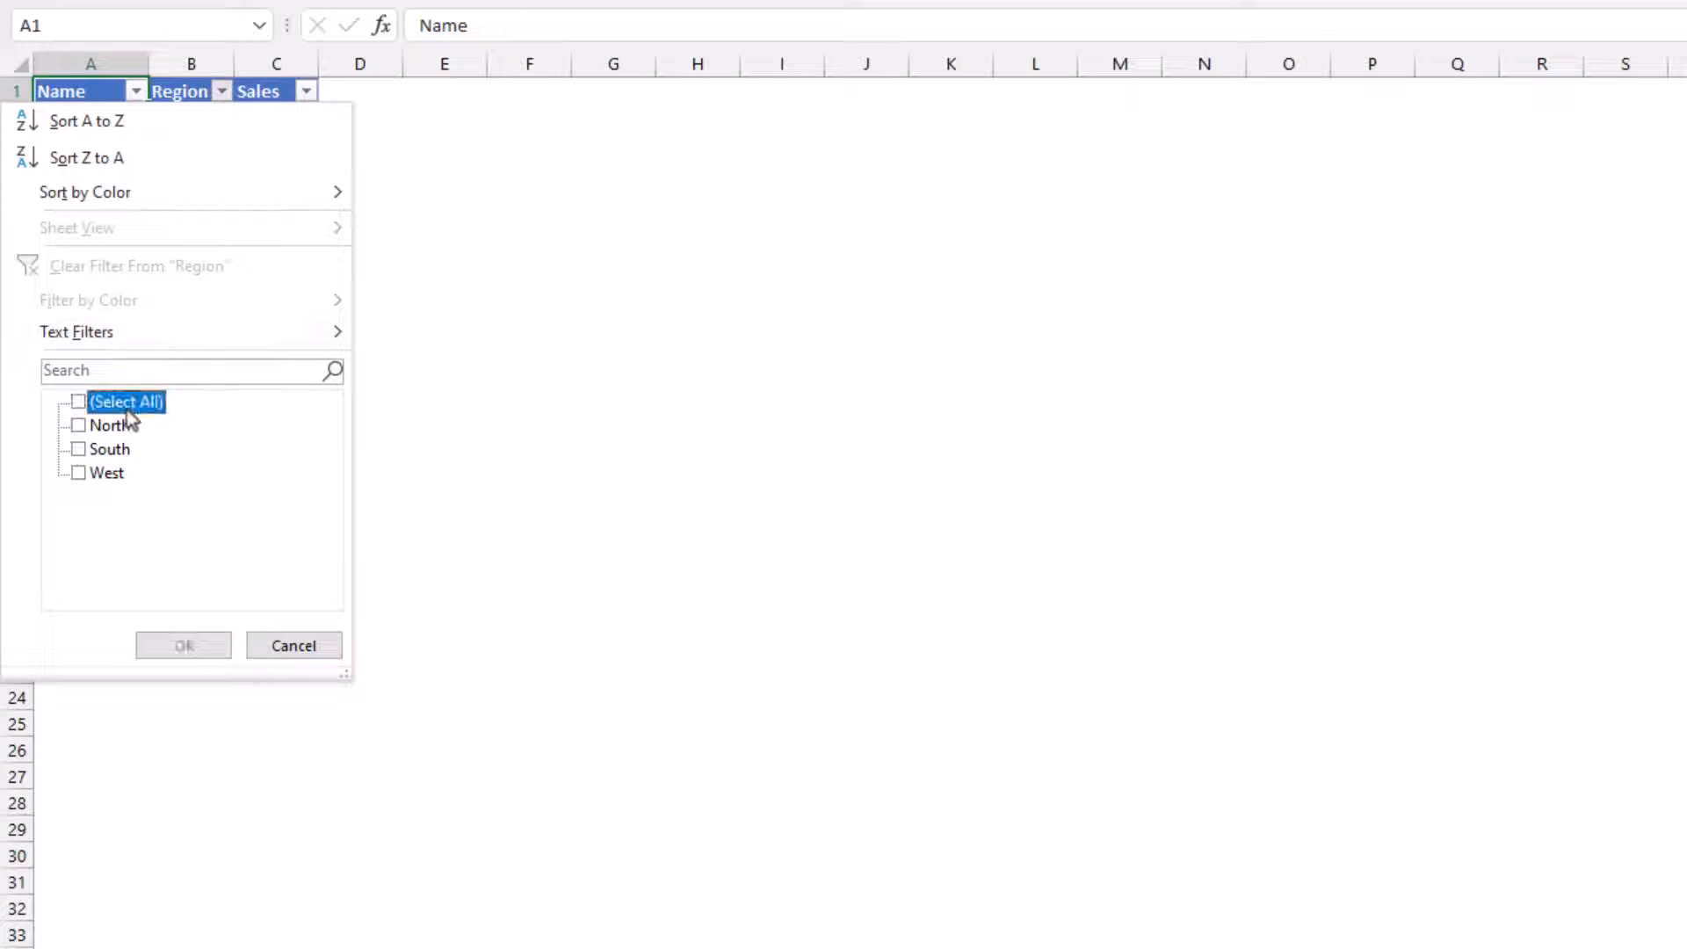
# - Filter the Region column to North only
pyautogui.click(293, 644)
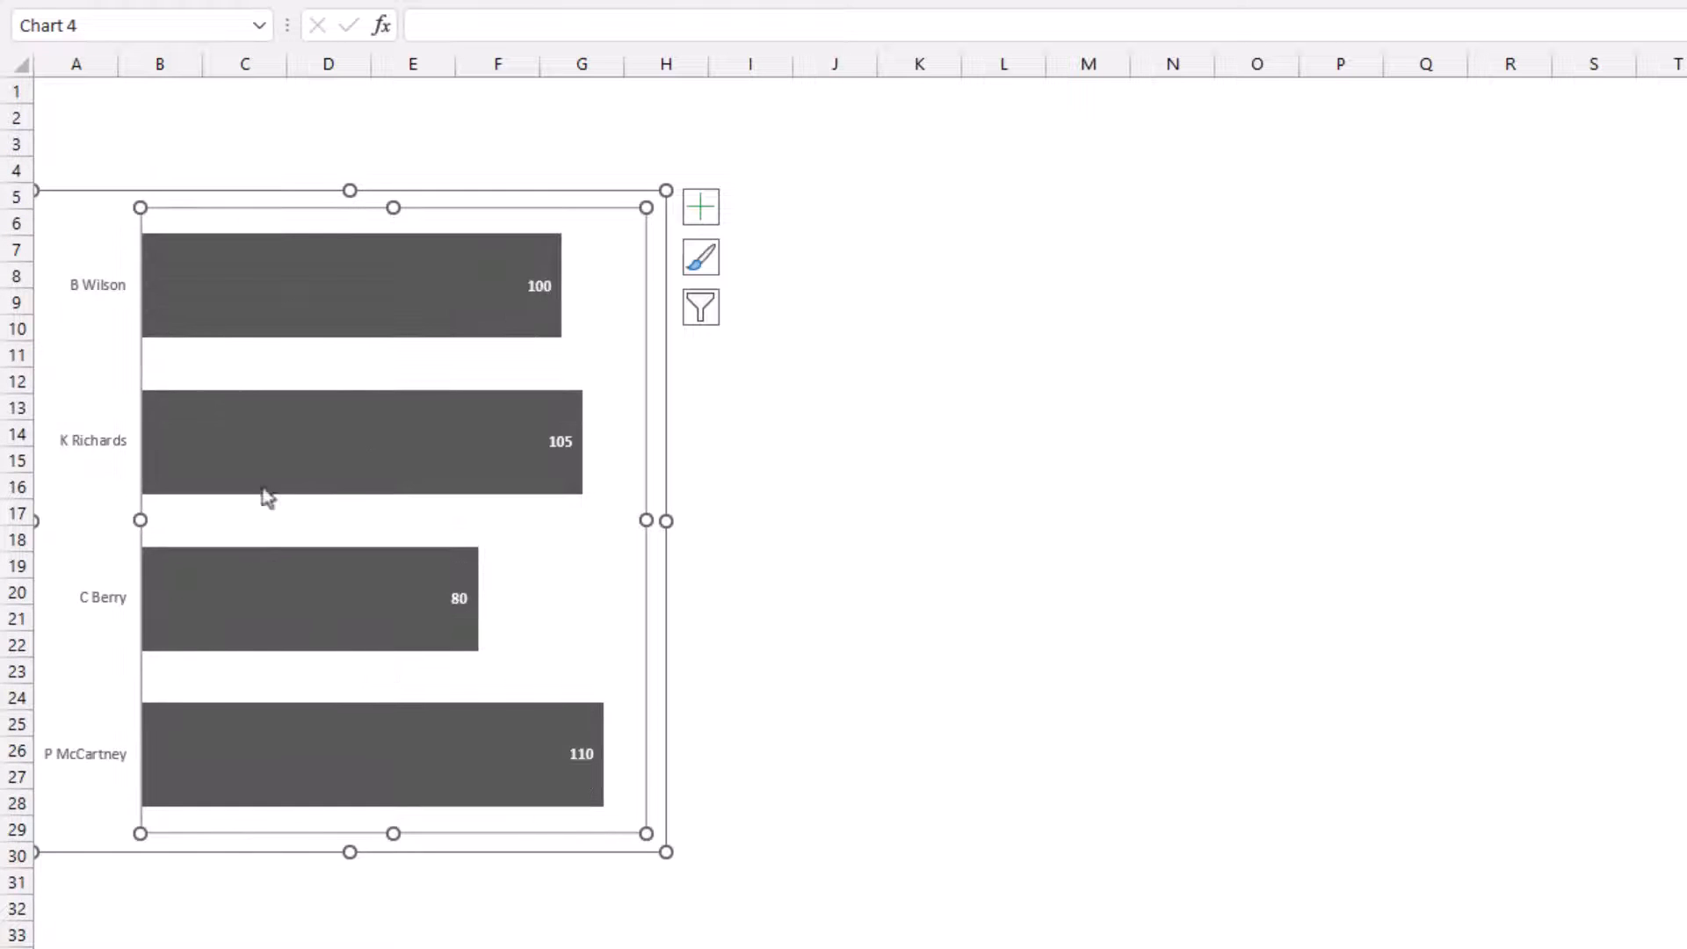
pyautogui.moveTo(337, 635)
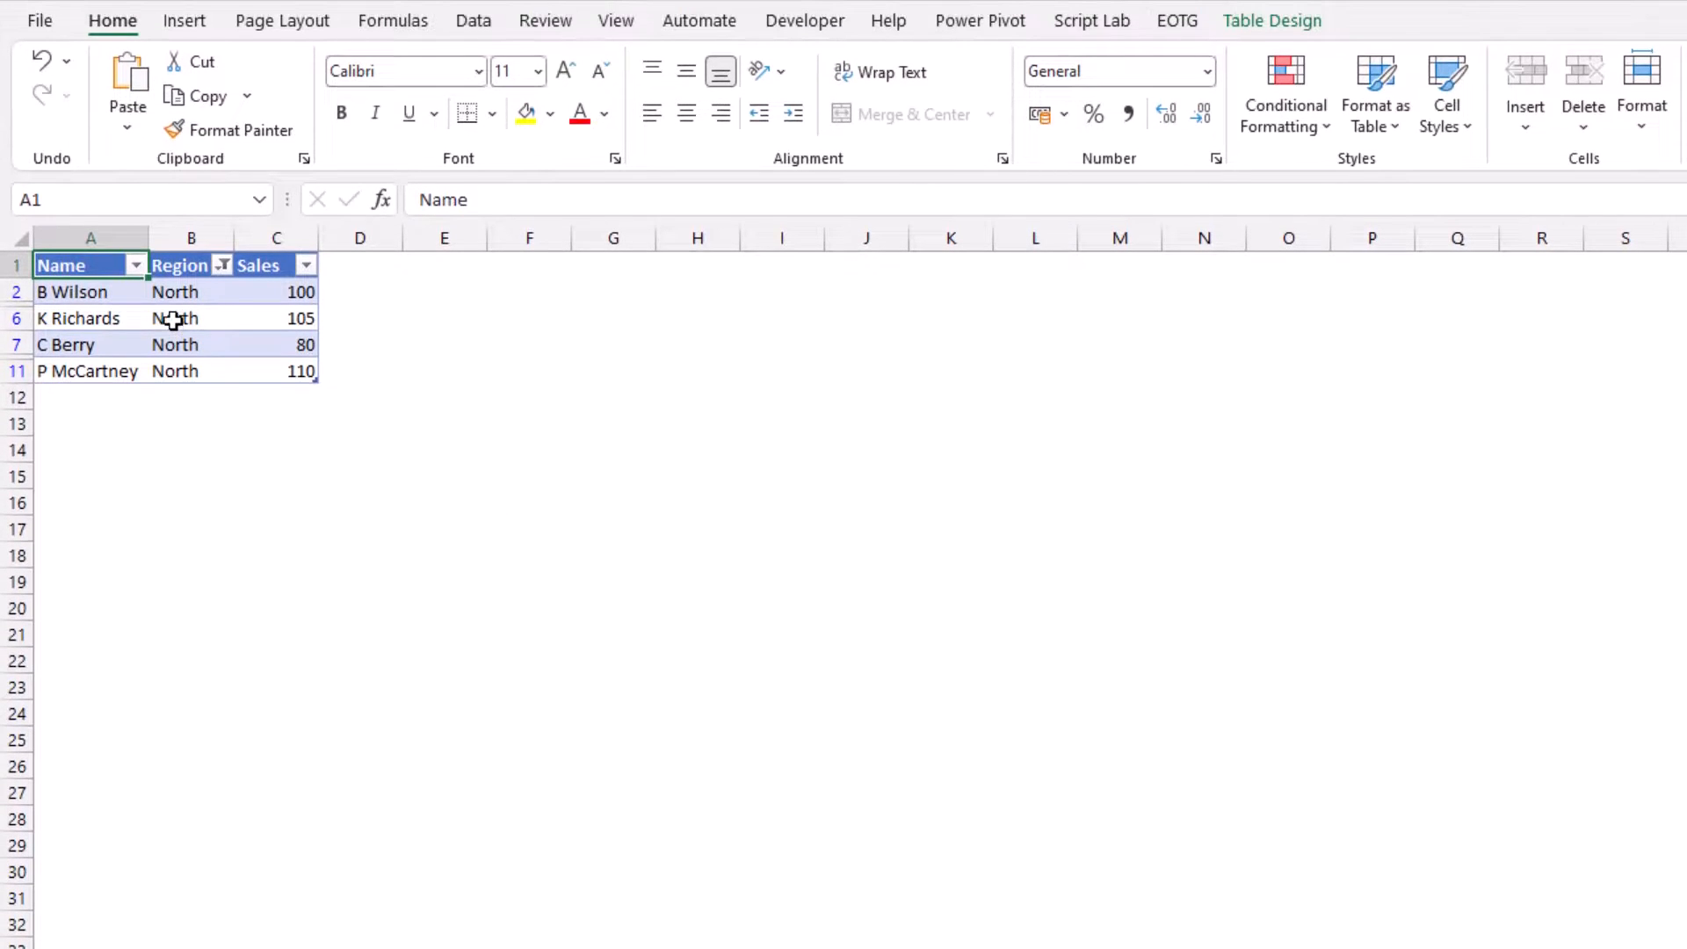
# - Insert a Region slicer for the sales table from Insert > Slicer
pyautogui.click(192, 318)
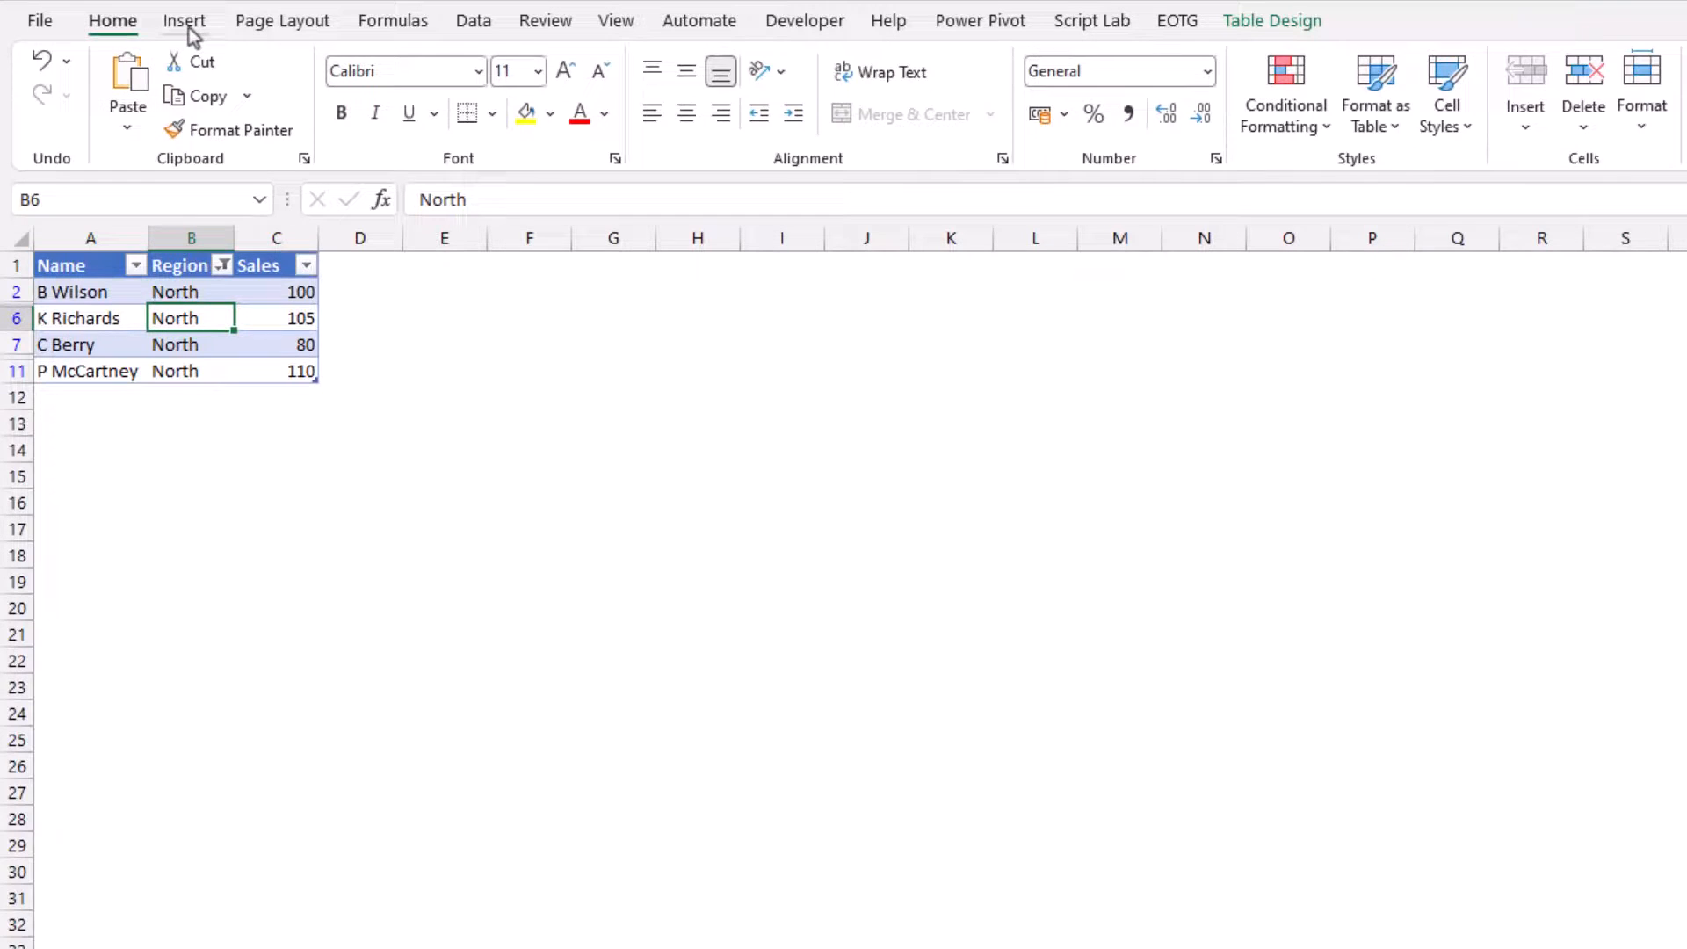
pyautogui.click(183, 20)
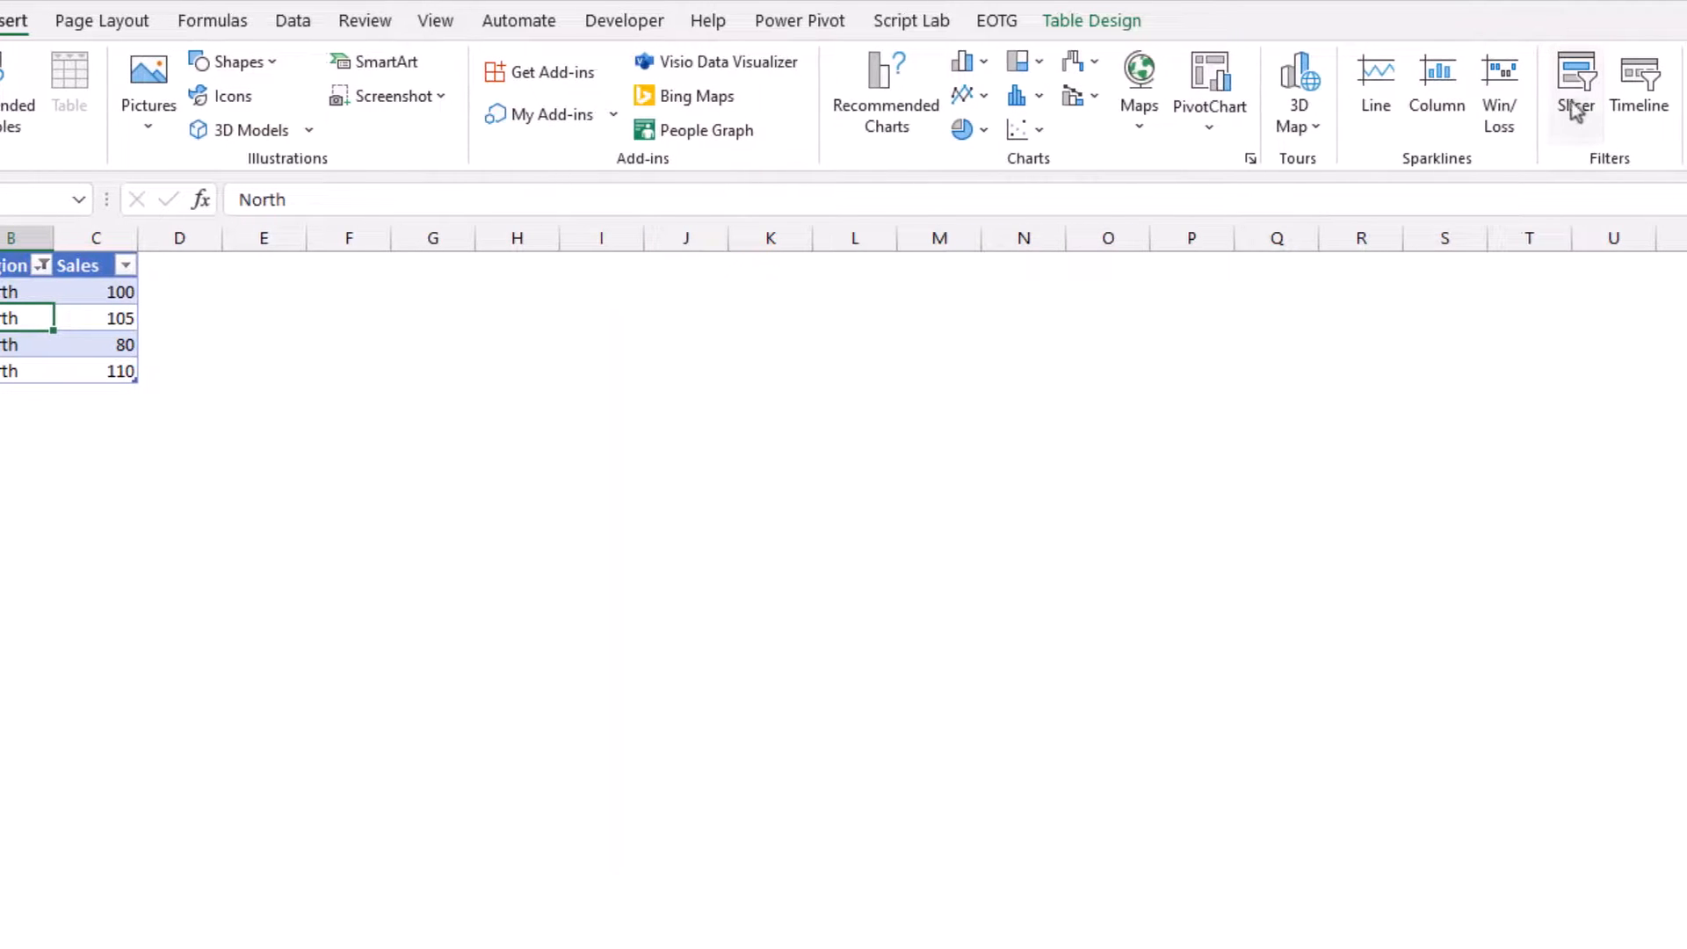
pyautogui.click(1576, 80)
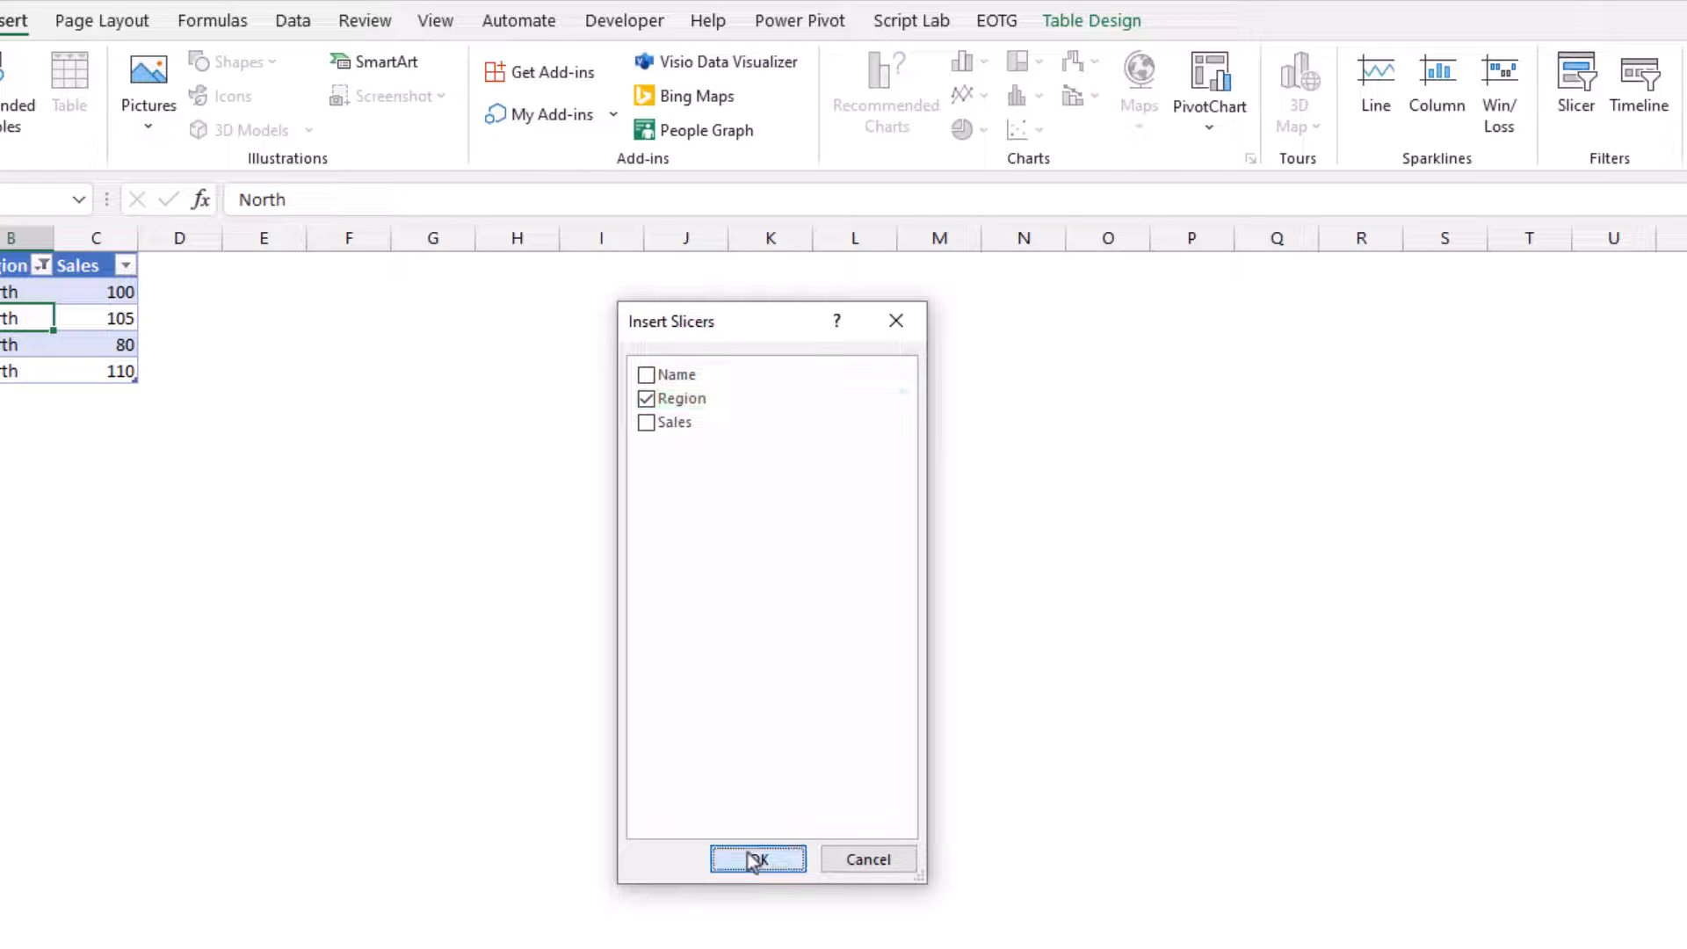
pyautogui.click(757, 859)
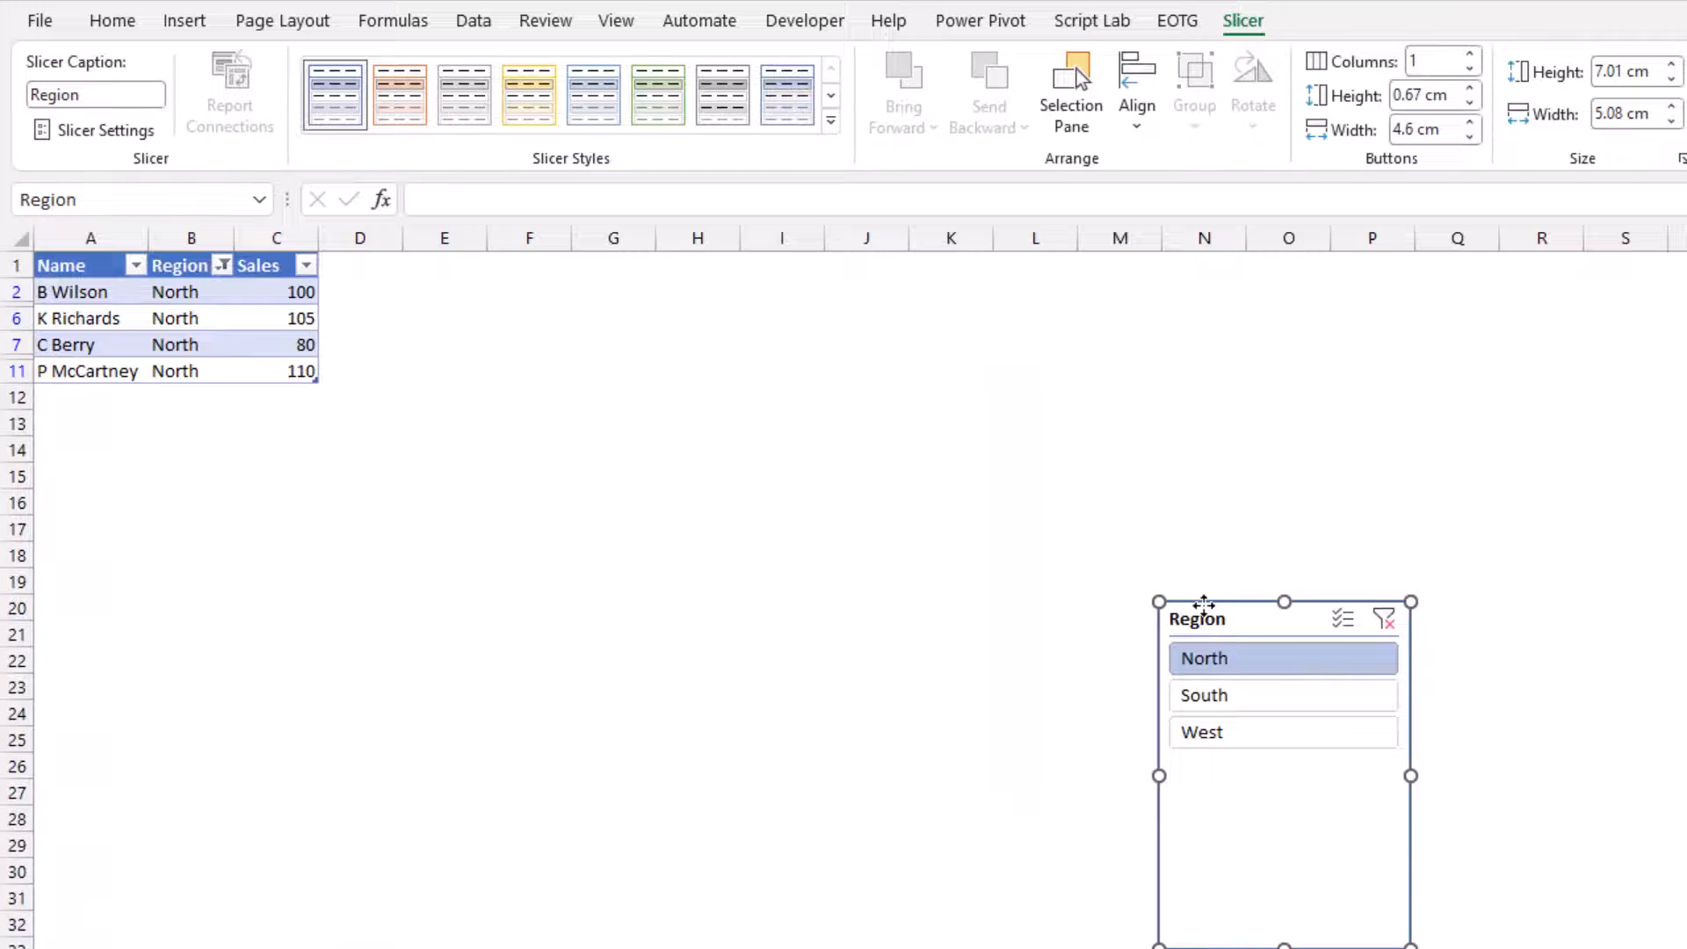
# - Move the Region slicer to the chart sheet with Ctrl+X and paste, then open its column layout
pyautogui.press('ctrl+x')
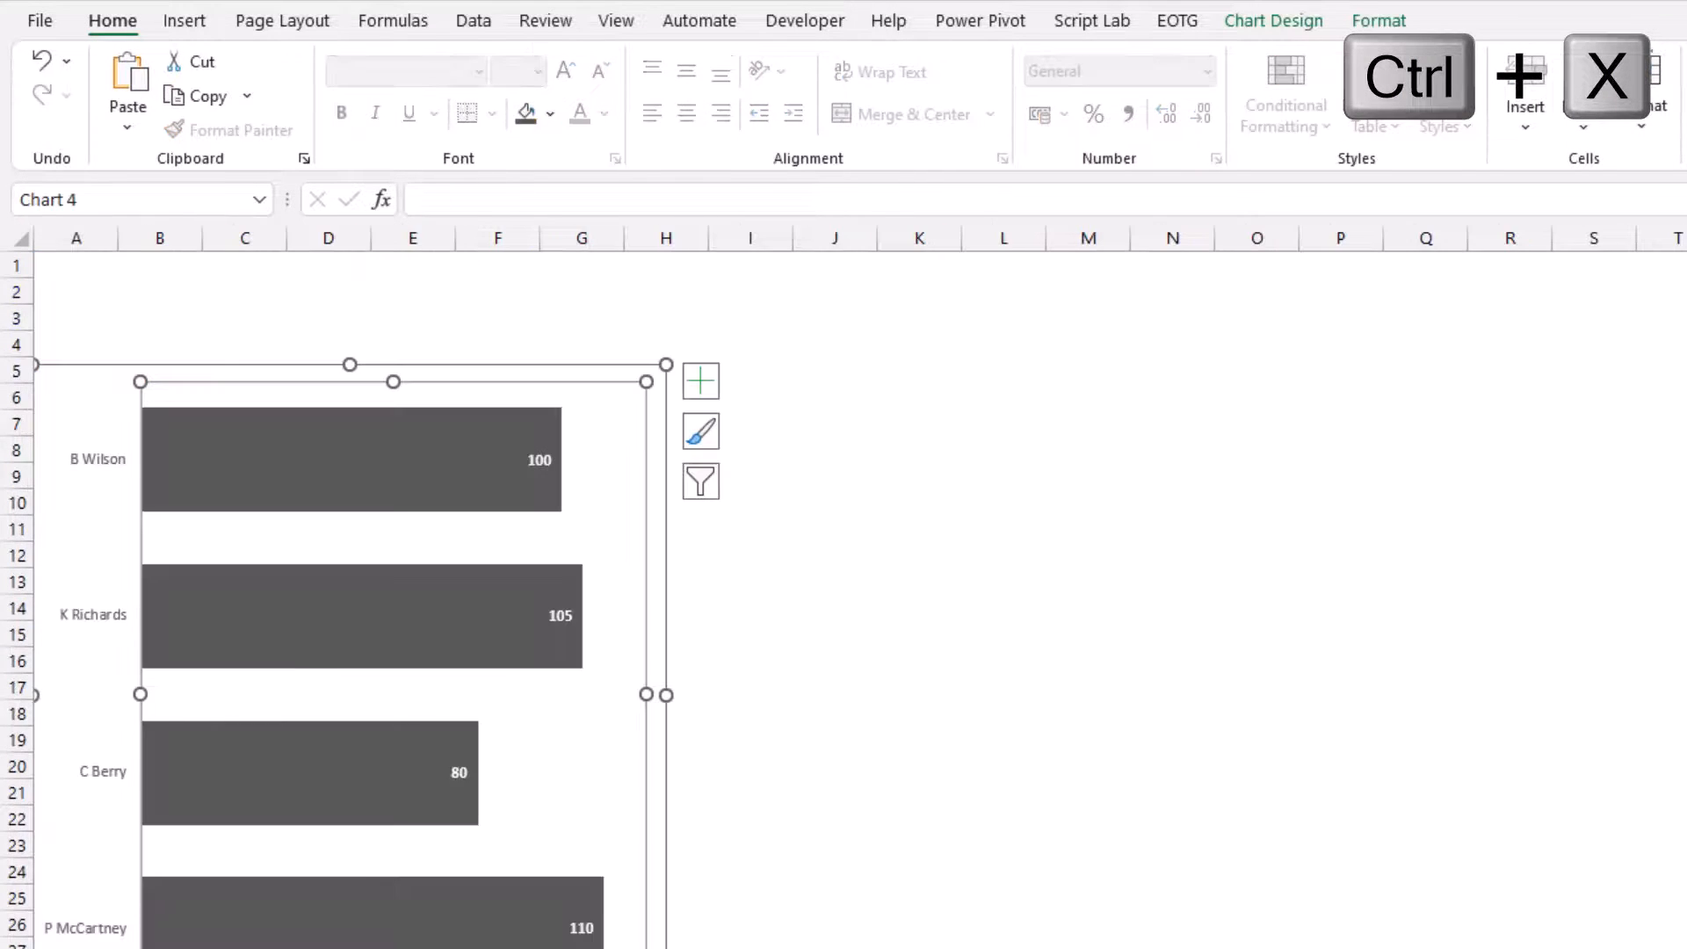
pyautogui.click(75, 264)
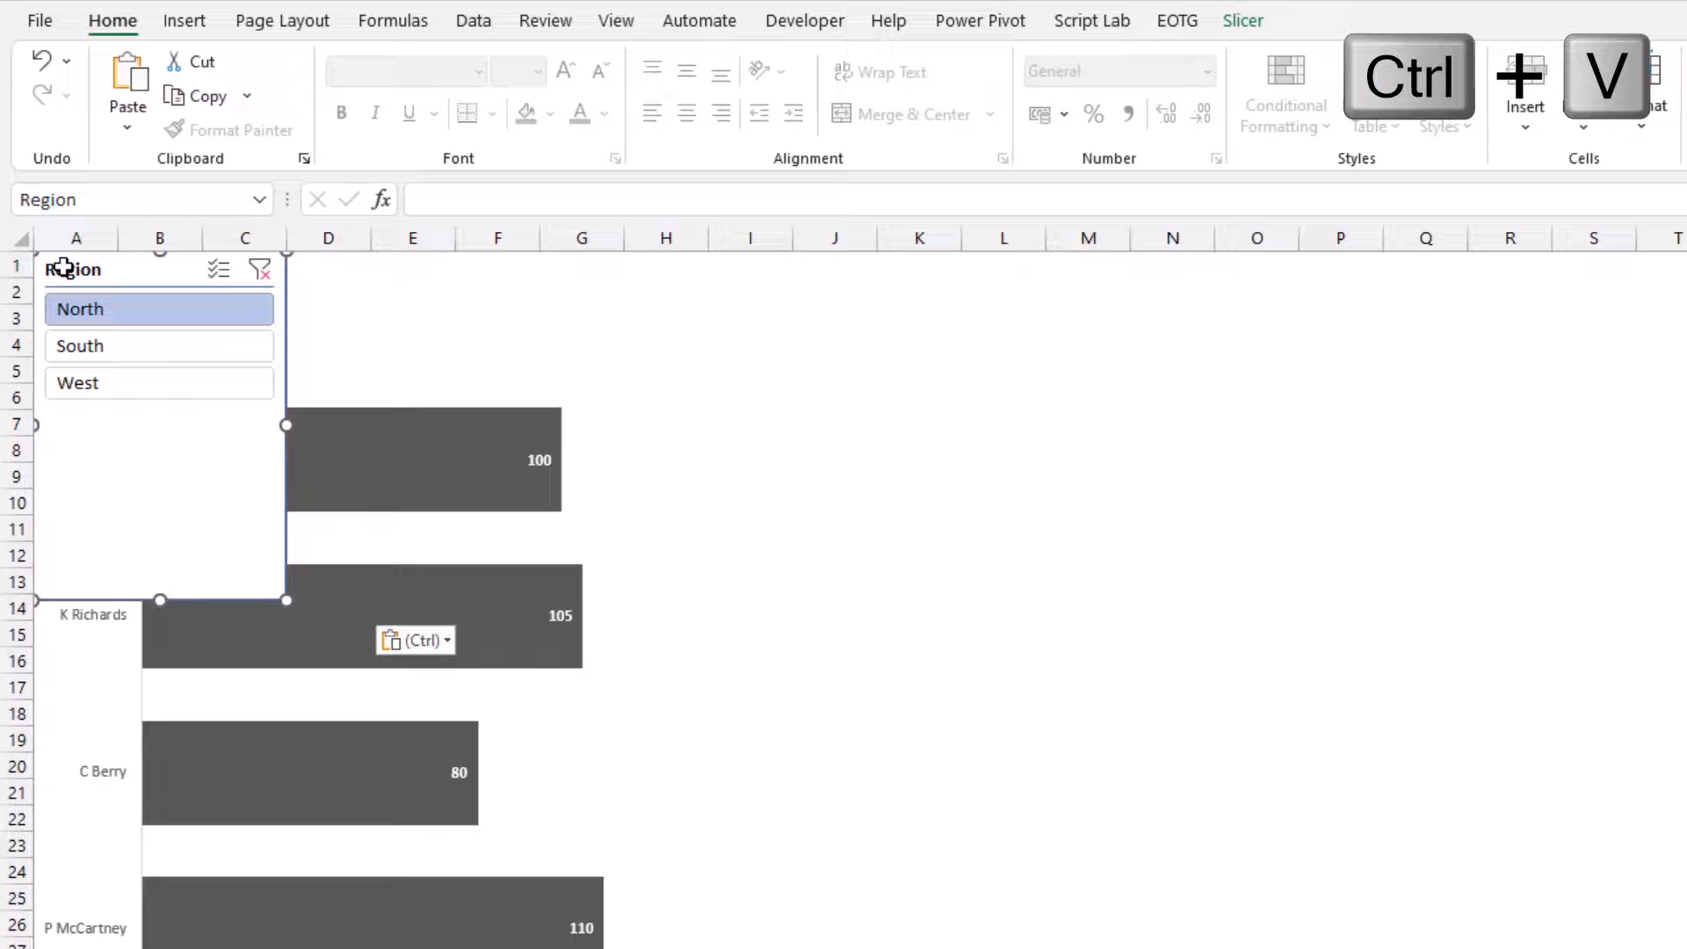
pyautogui.click(1244, 19)
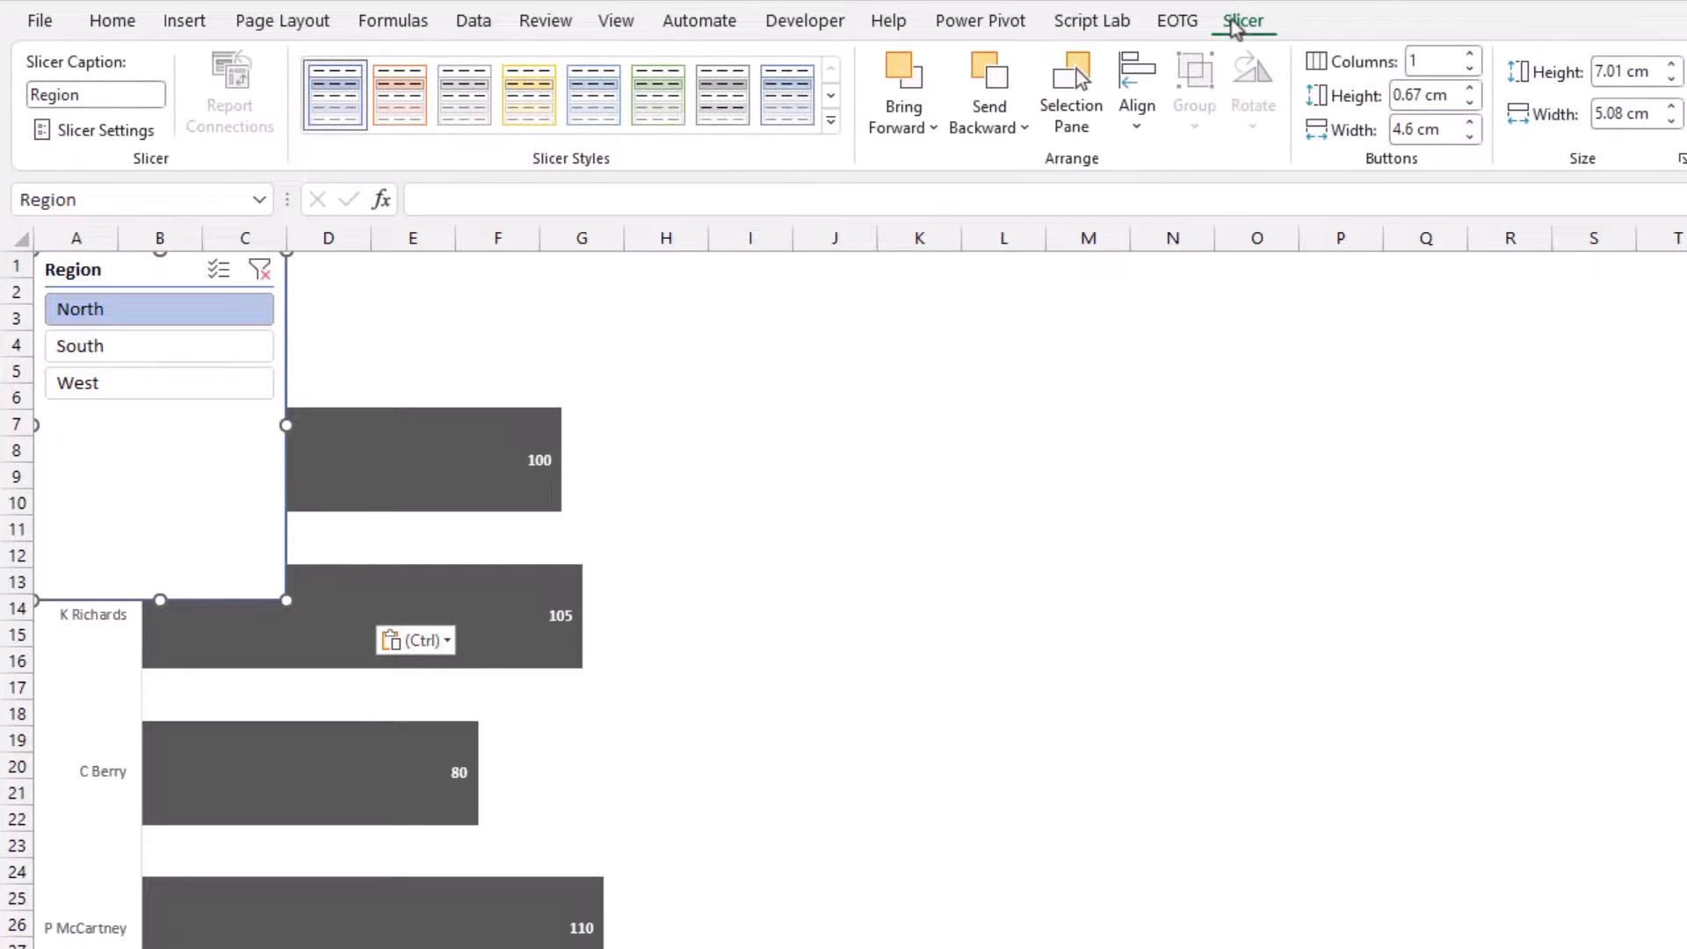
pyautogui.click(1470, 64)
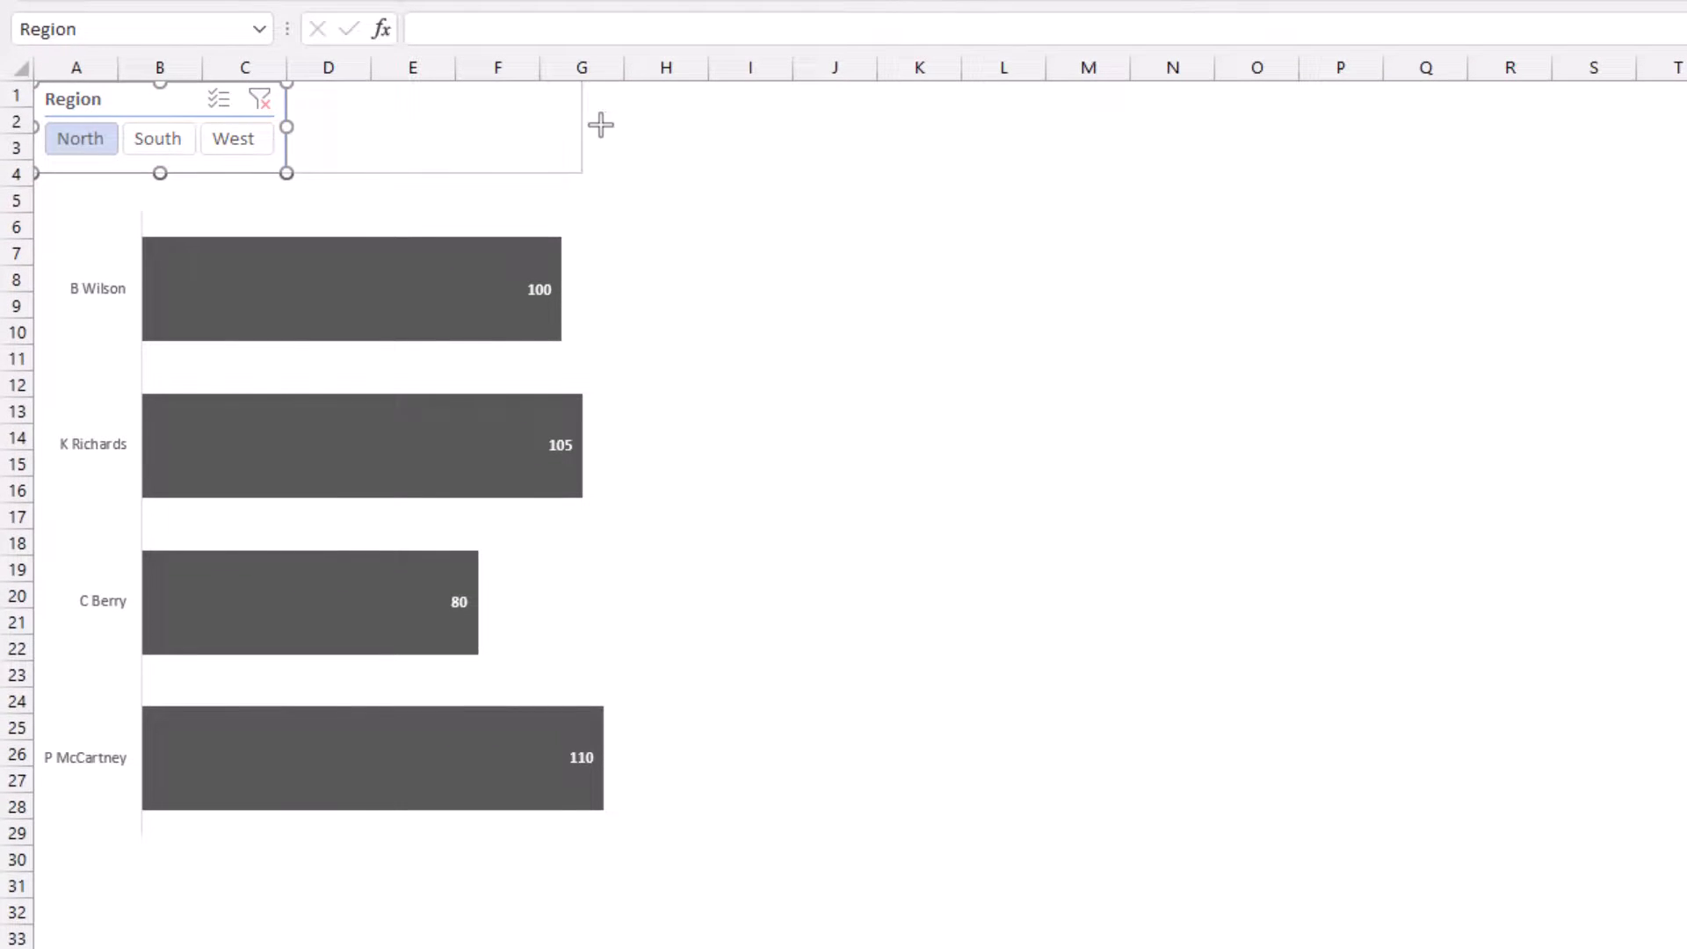
# - Widen the slicer across the chart and add South and West to the selection
pyautogui.click(268, 137)
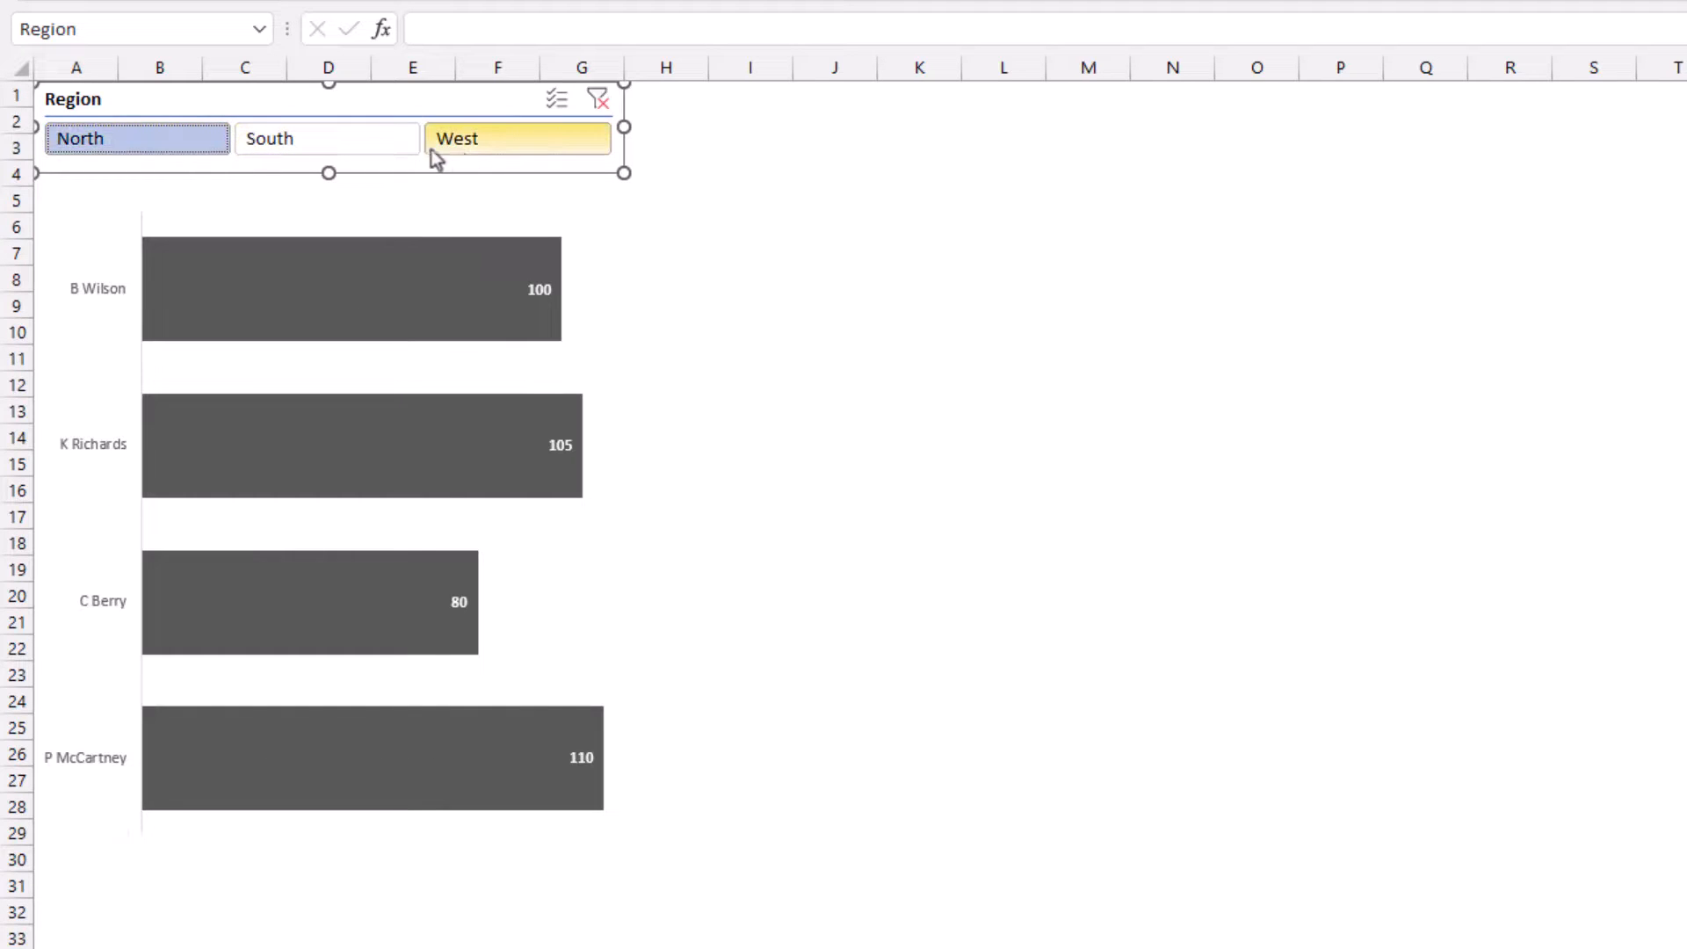
pyautogui.click(326, 138)
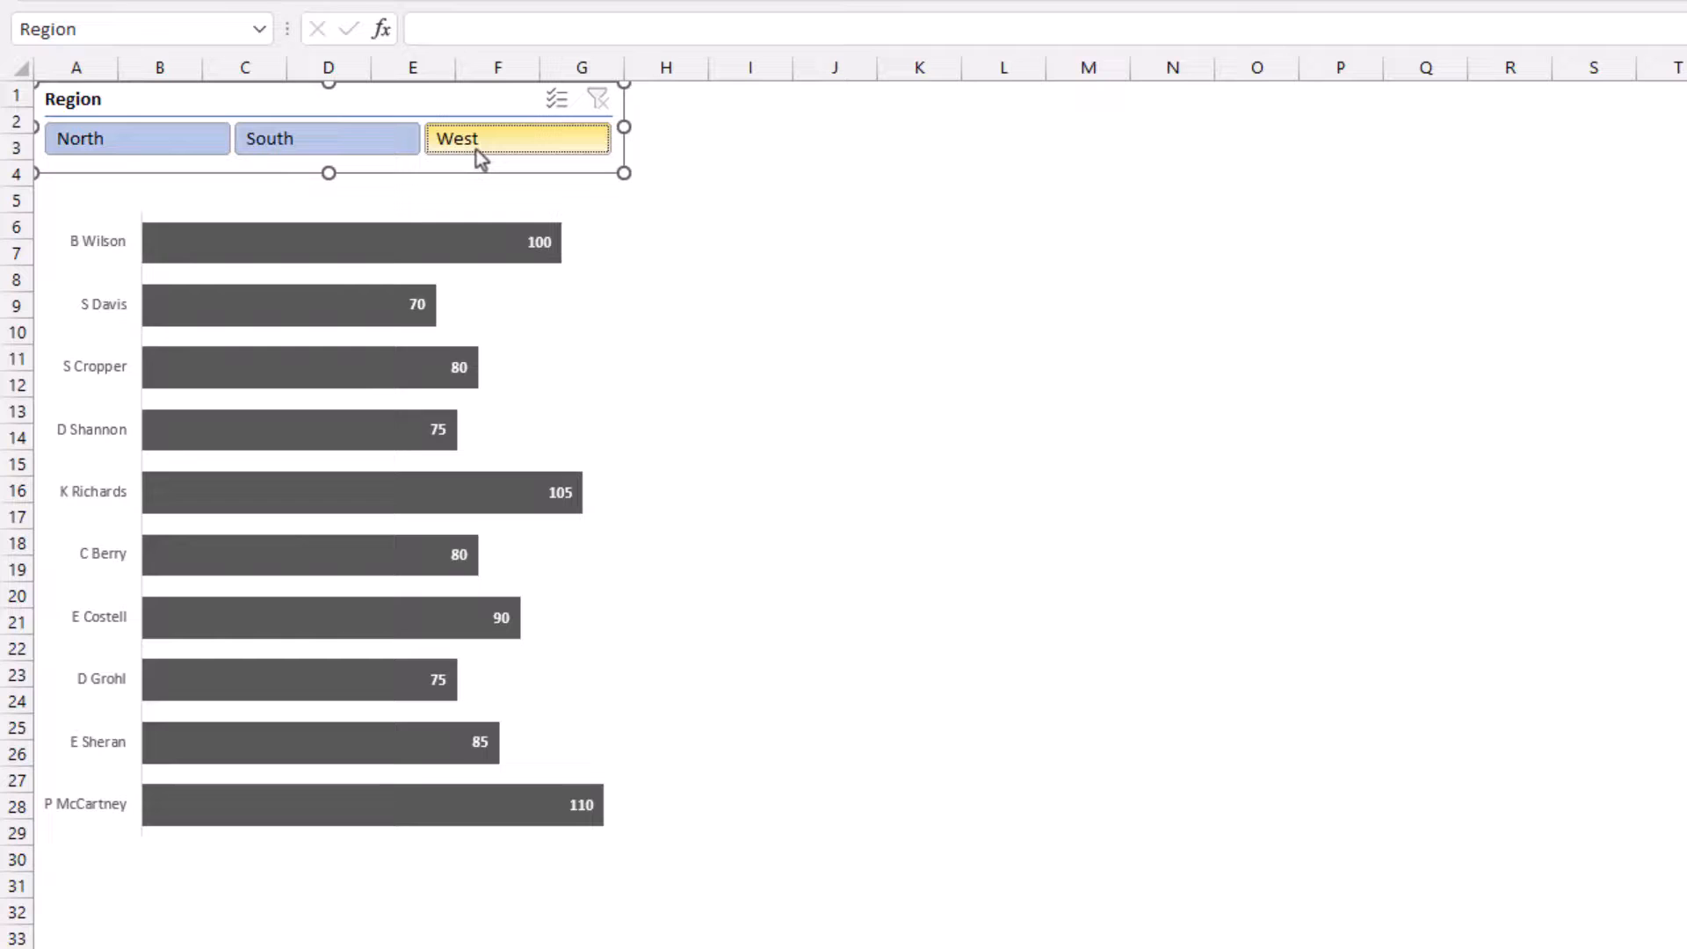